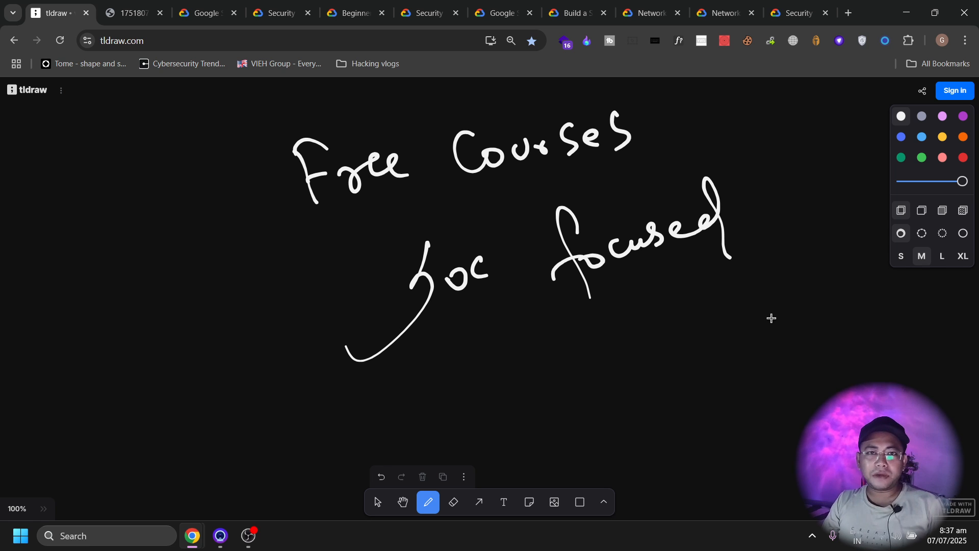
mouse_move(601, 255)
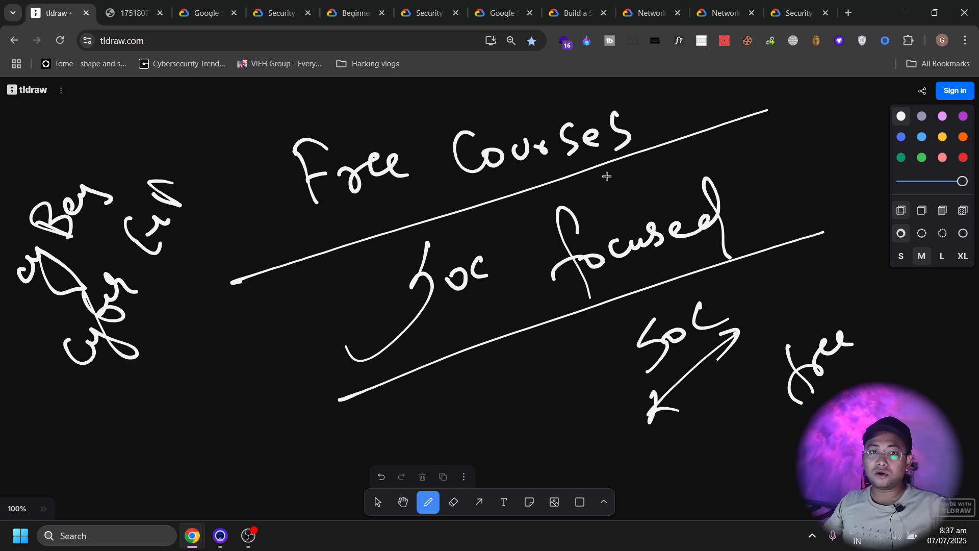
mouse_move(132, 12)
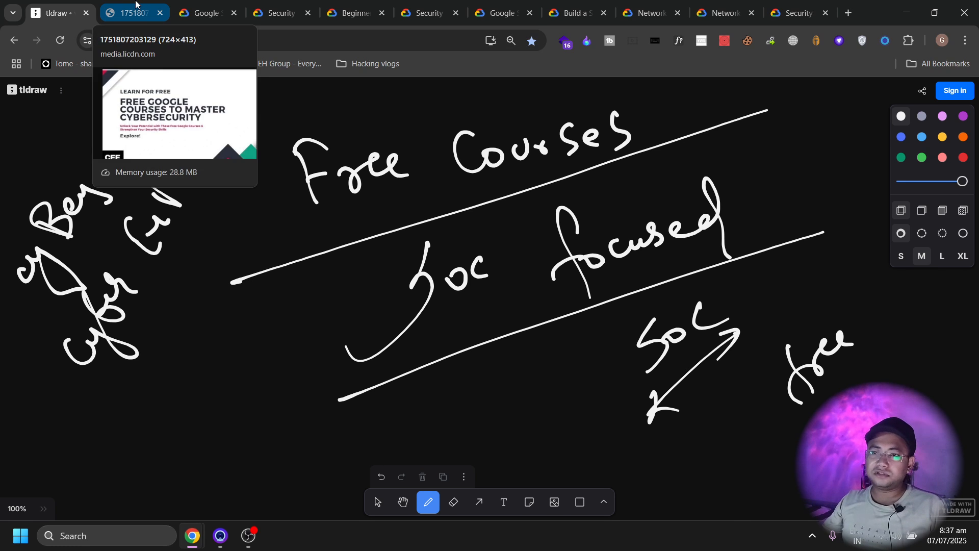
Switch to the tab showing the Free Google Courses to Master Cybersecurity banner.
click(132, 12)
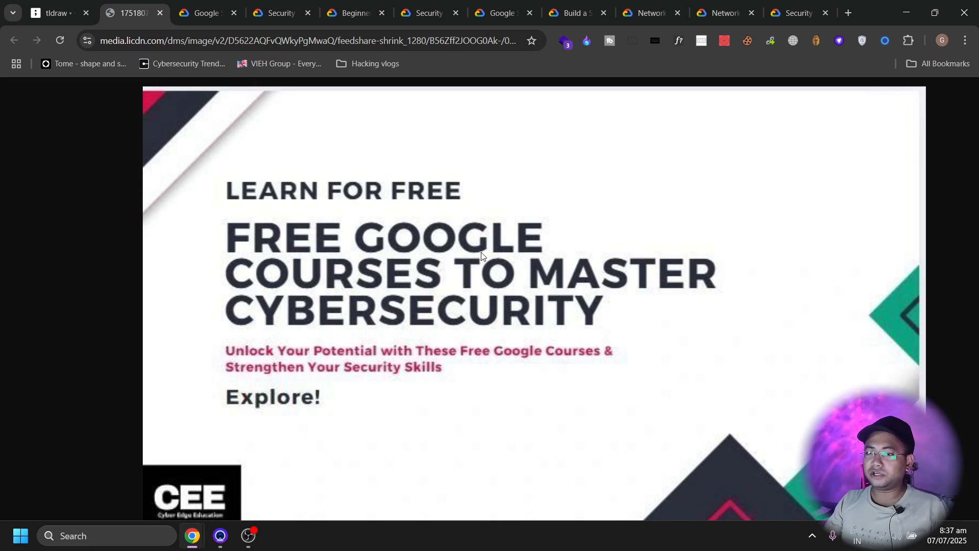
mouse_move(519, 267)
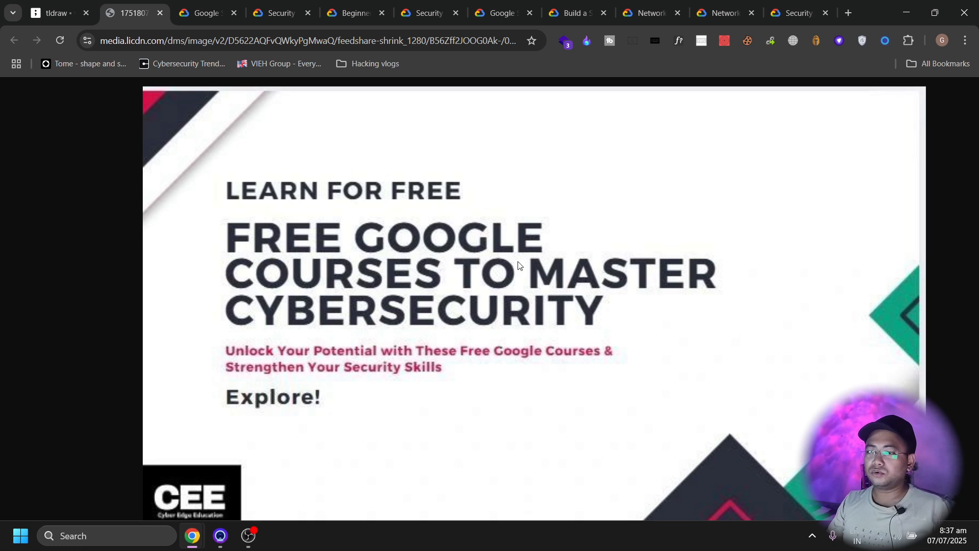
mouse_move(468, 367)
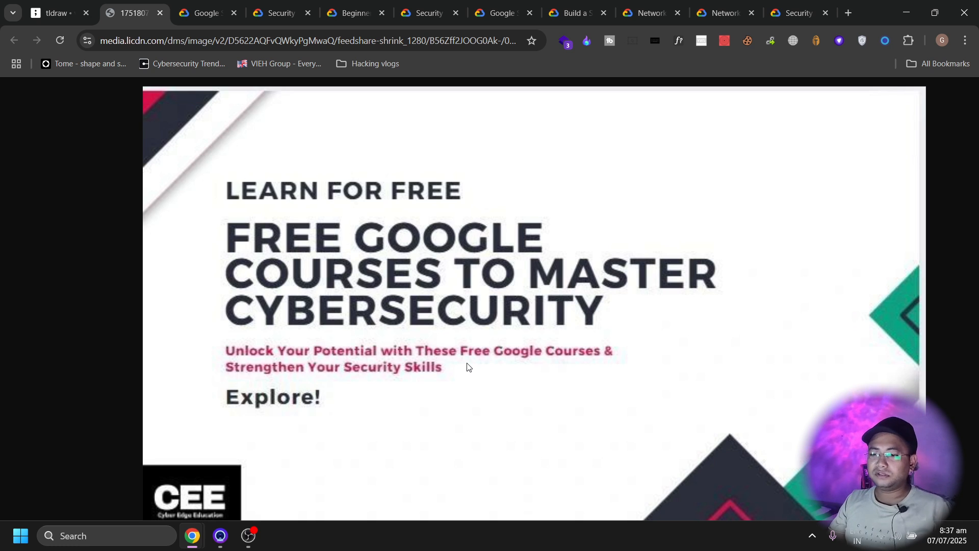
mouse_move(158, 4)
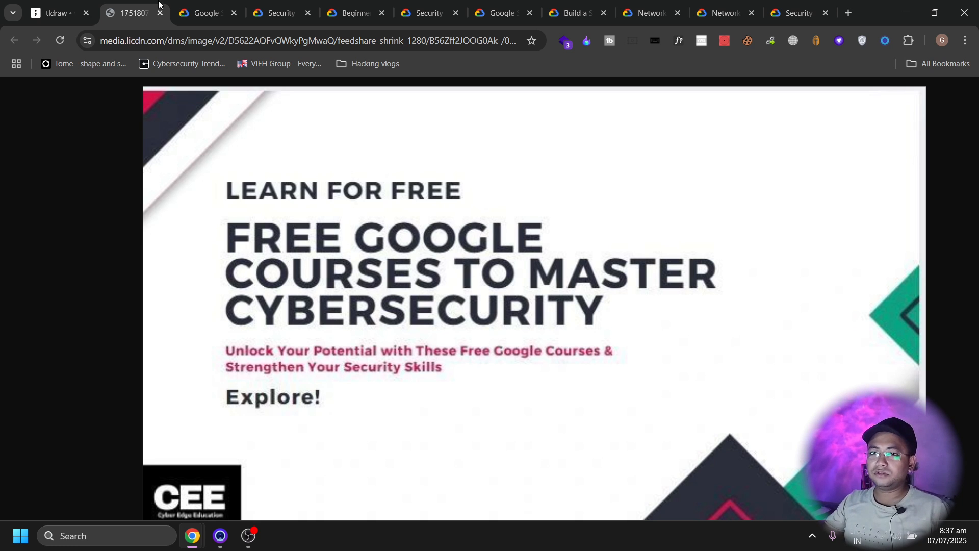
mouse_move(109, 154)
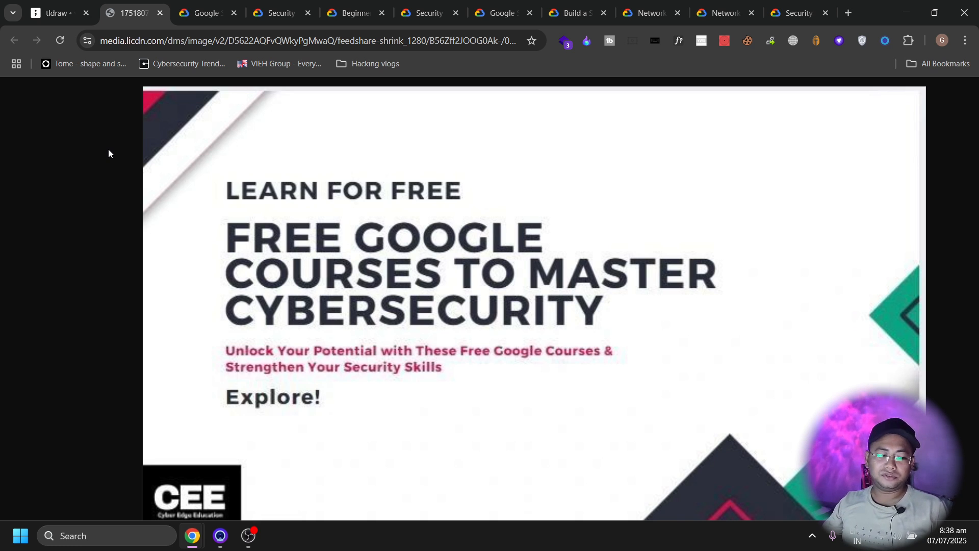
mouse_move(196, 170)
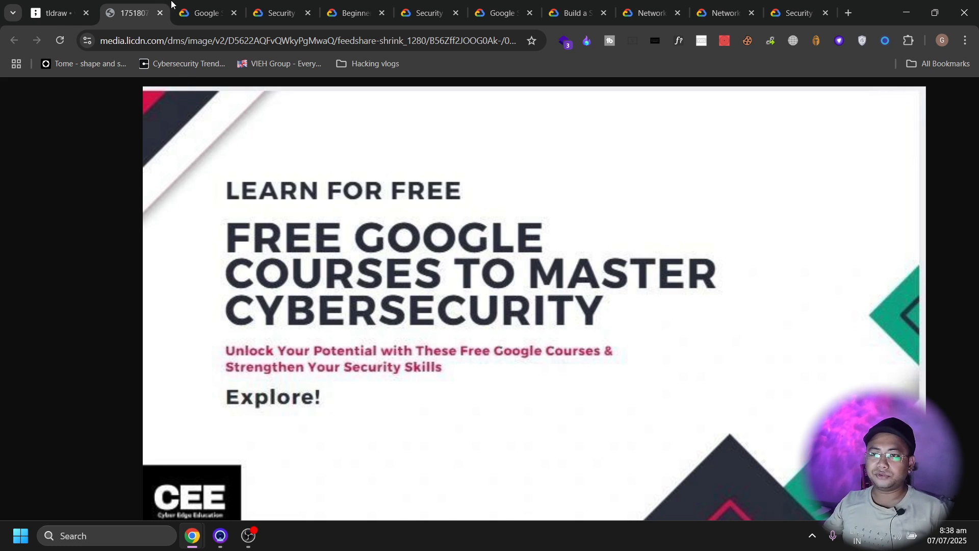
Browse the Google Security Operations - Fundamentals overview and dismiss the sign-in progress banner.
click(206, 13)
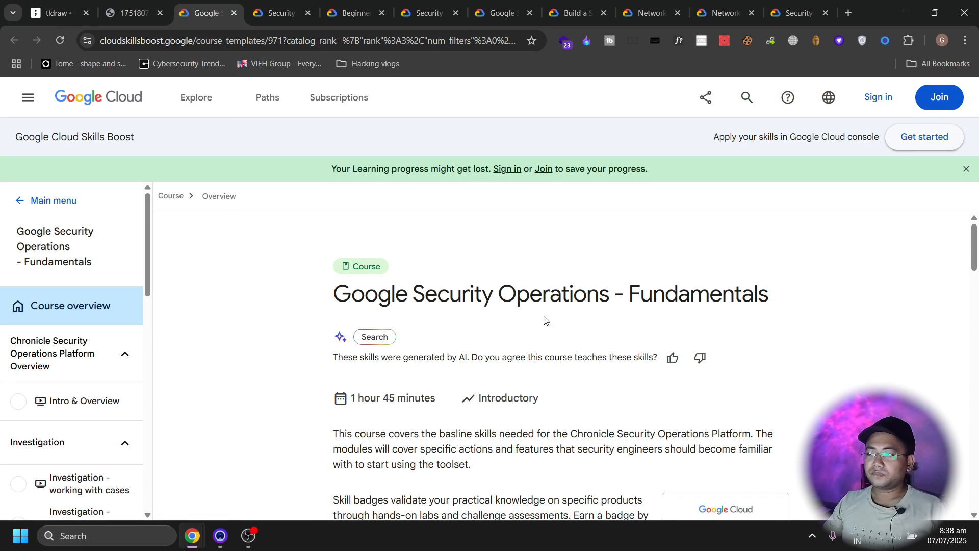
mouse_move(682, 279)
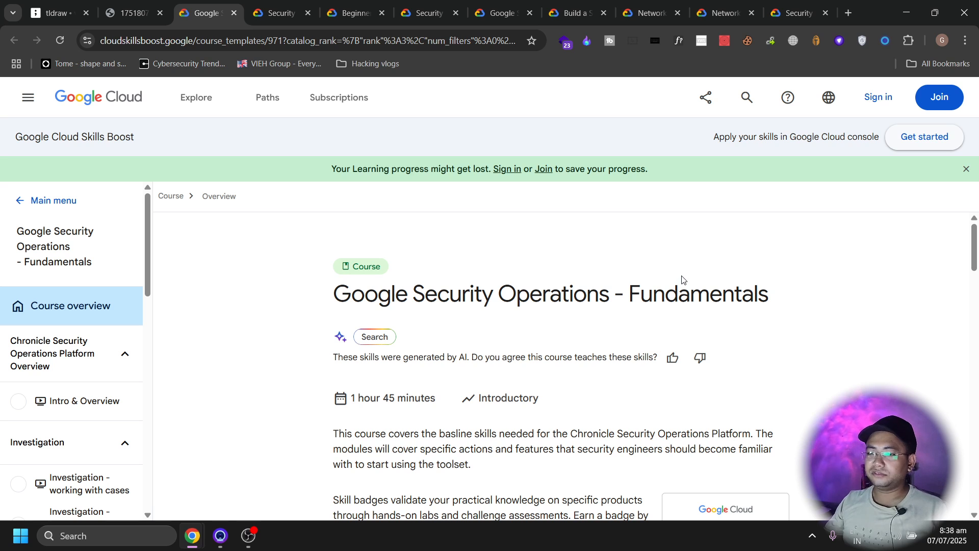
mouse_move(487, 324)
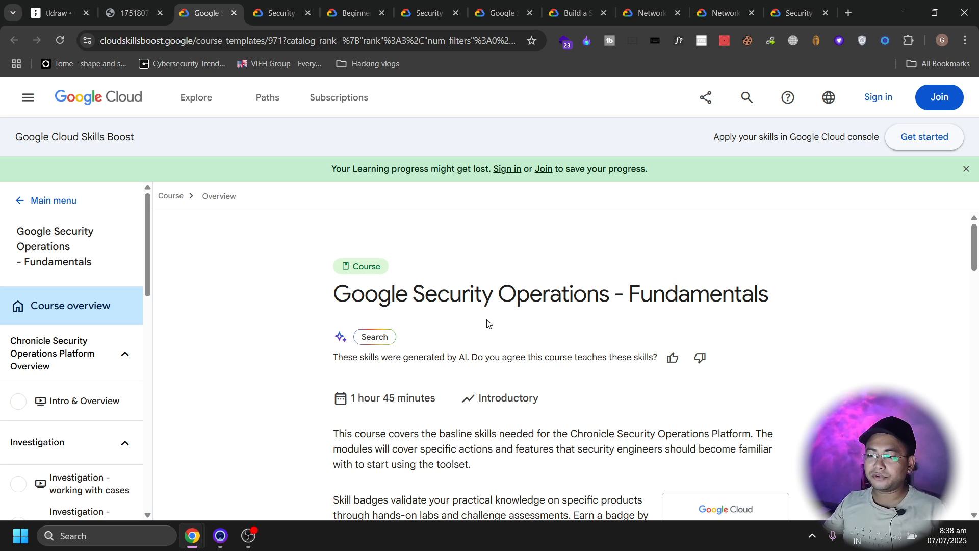
scroll(down, 3)
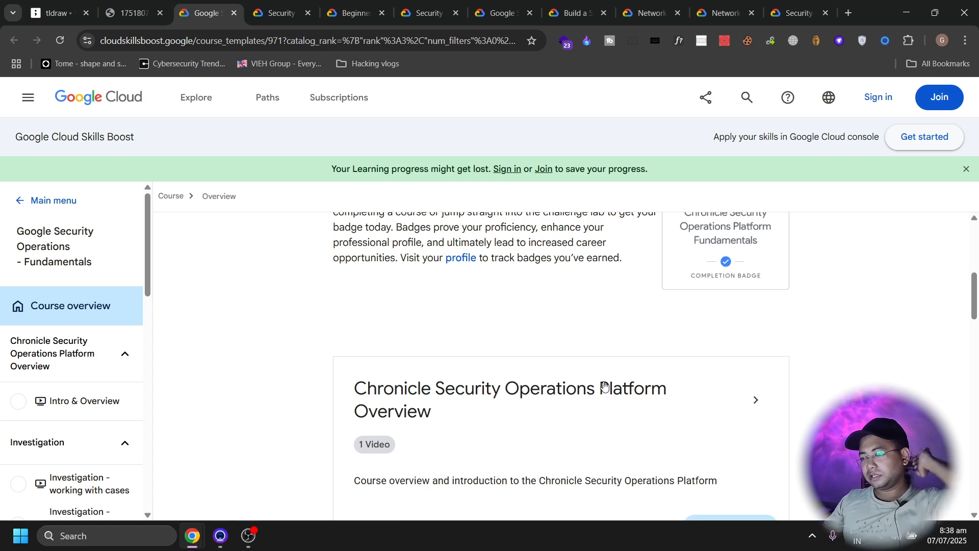
scroll(up, 3)
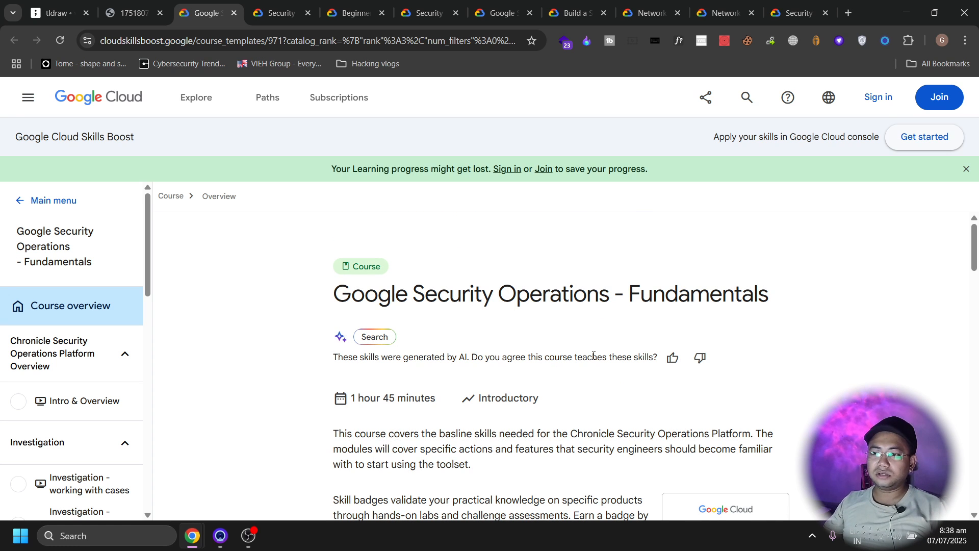
mouse_move(597, 330)
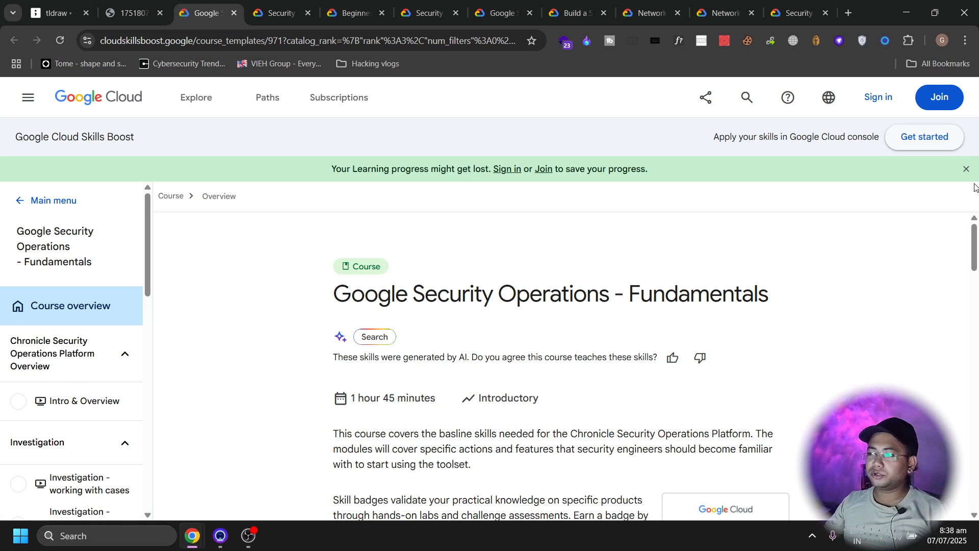
click(966, 169)
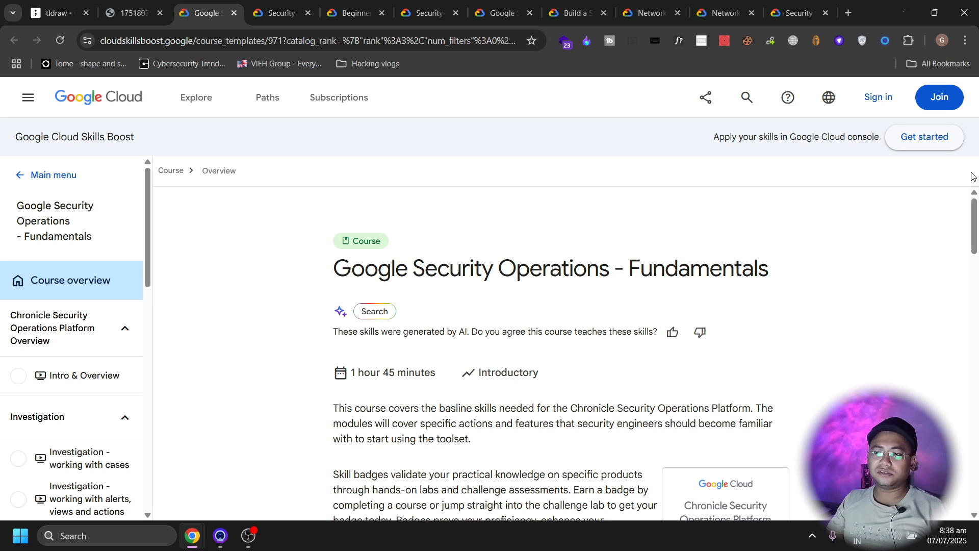
Browse the Security & Identity Fundamentals lab list and badge, returning to the top.
click(280, 12)
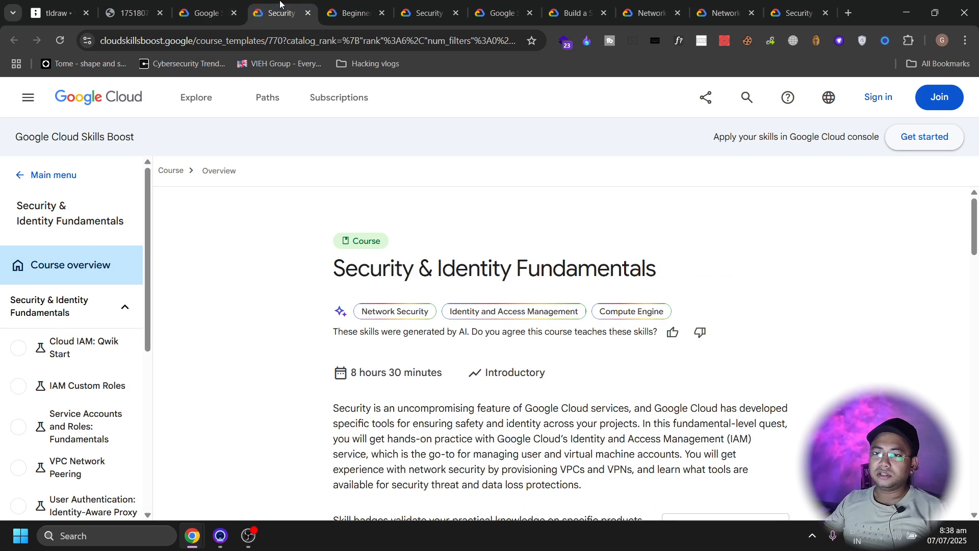
mouse_move(211, 324)
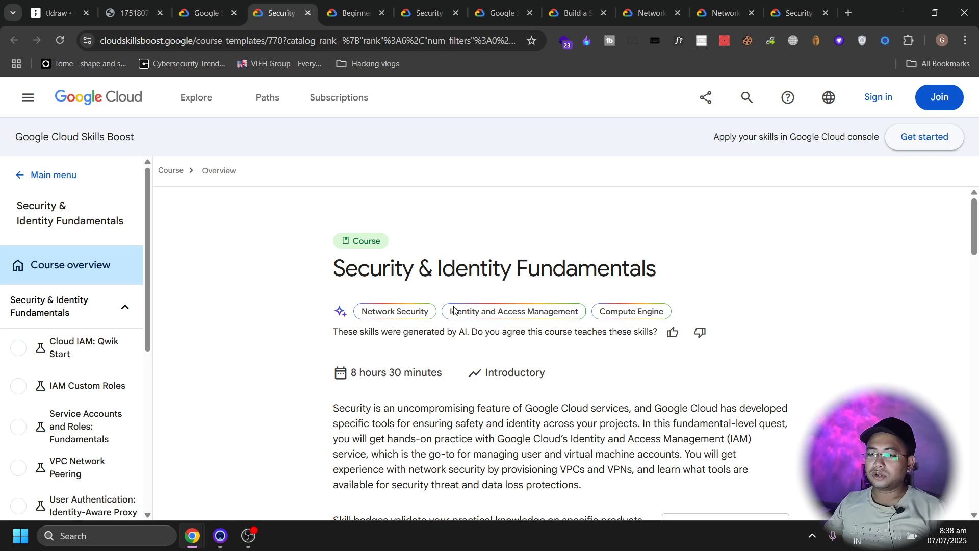
mouse_move(346, 288)
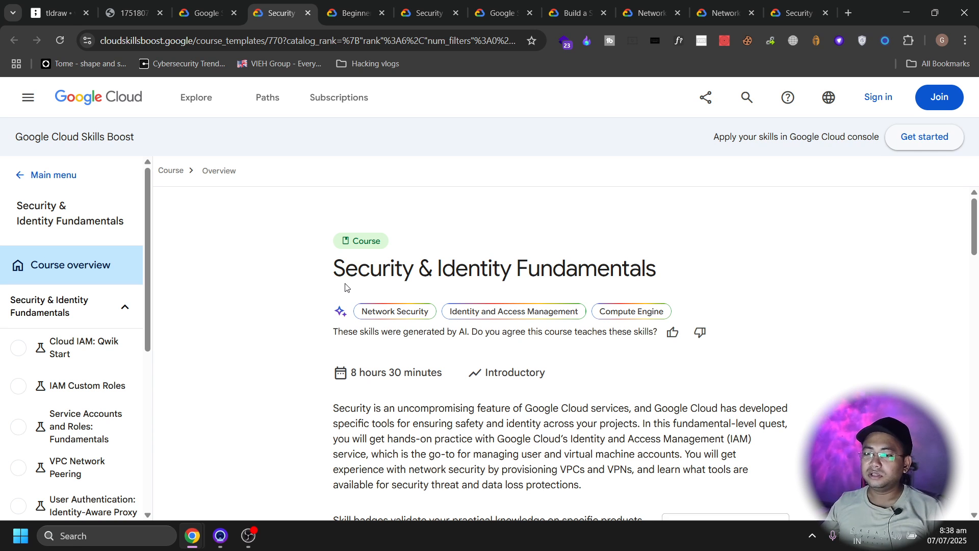
mouse_move(346, 283)
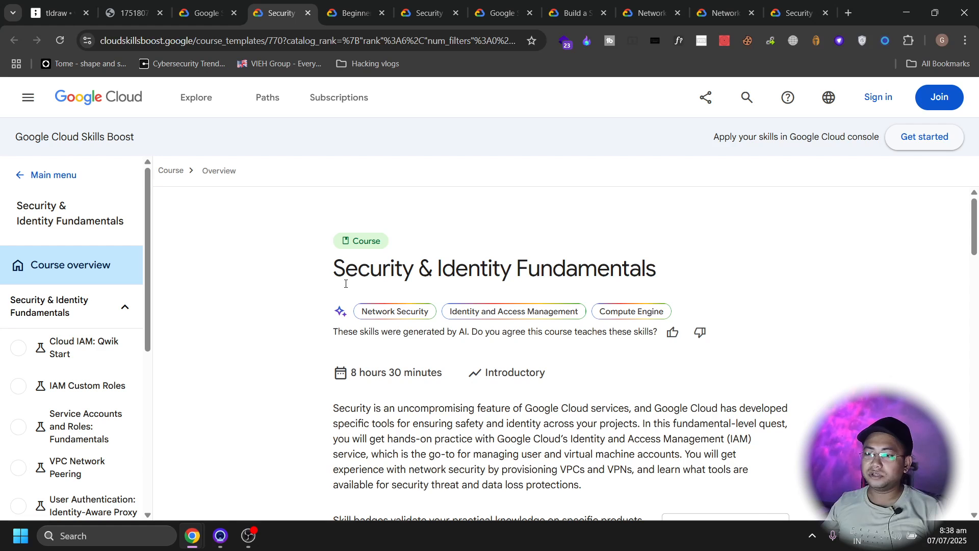
scroll(down, 3)
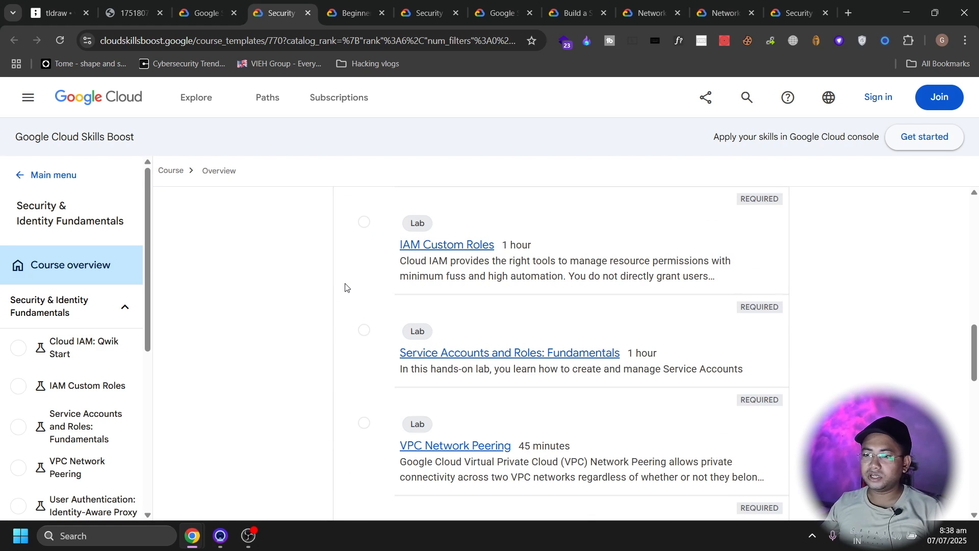
scroll(up, 3)
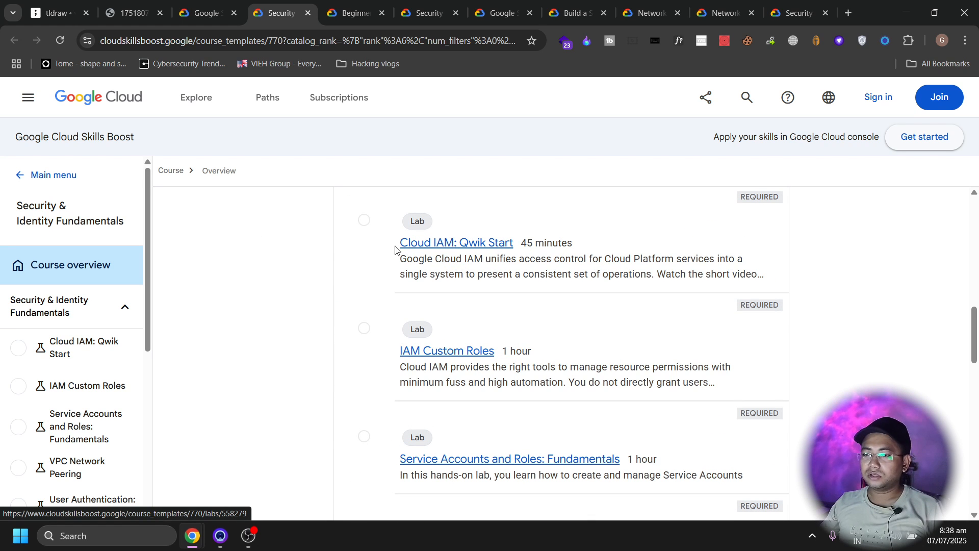
scroll(up, 3)
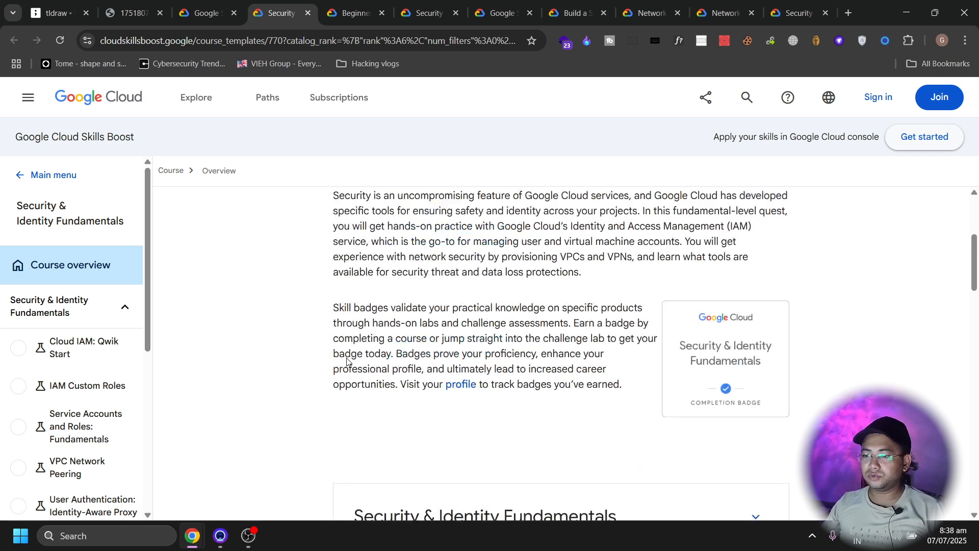
scroll(up, 3)
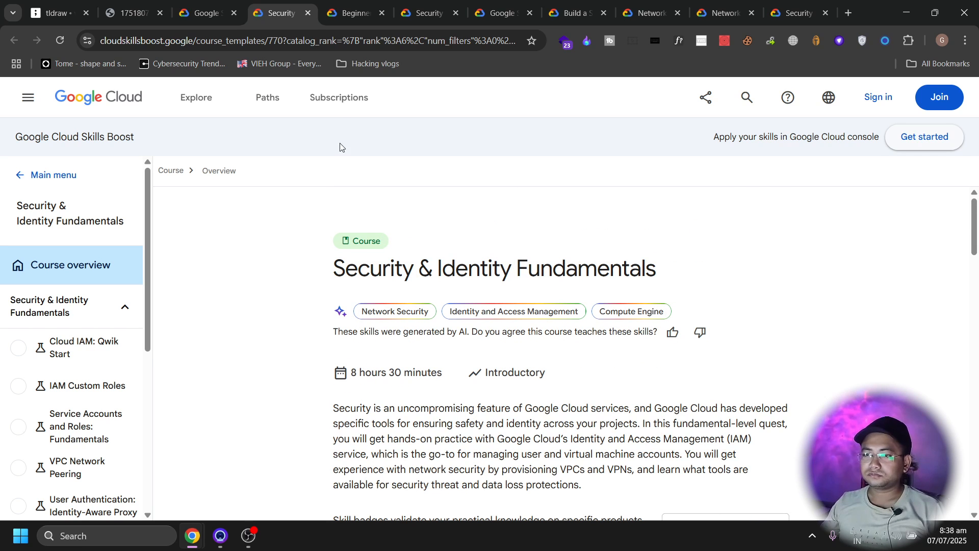
Browse the five course cards of the Beginner Cybersecurity Certificate path and return to the top.
click(353, 12)
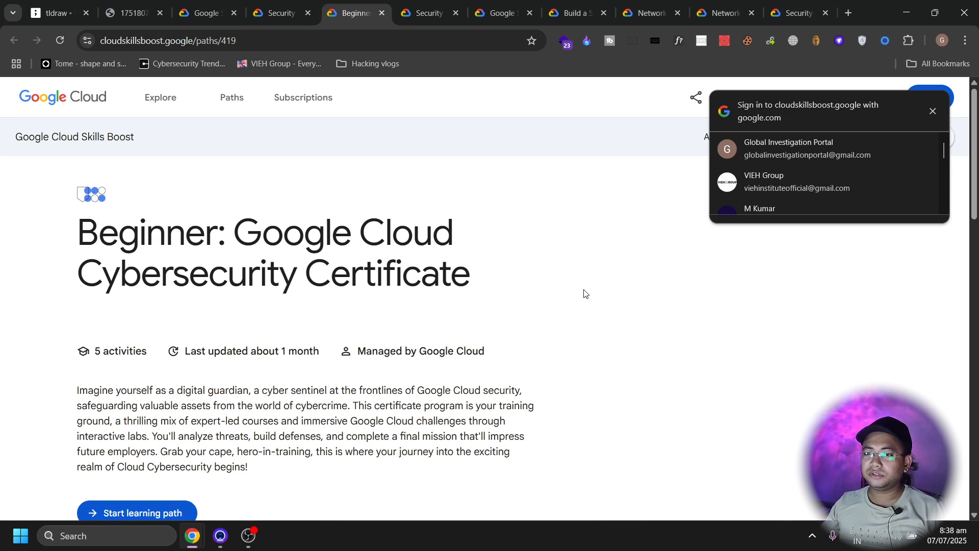
mouse_move(324, 258)
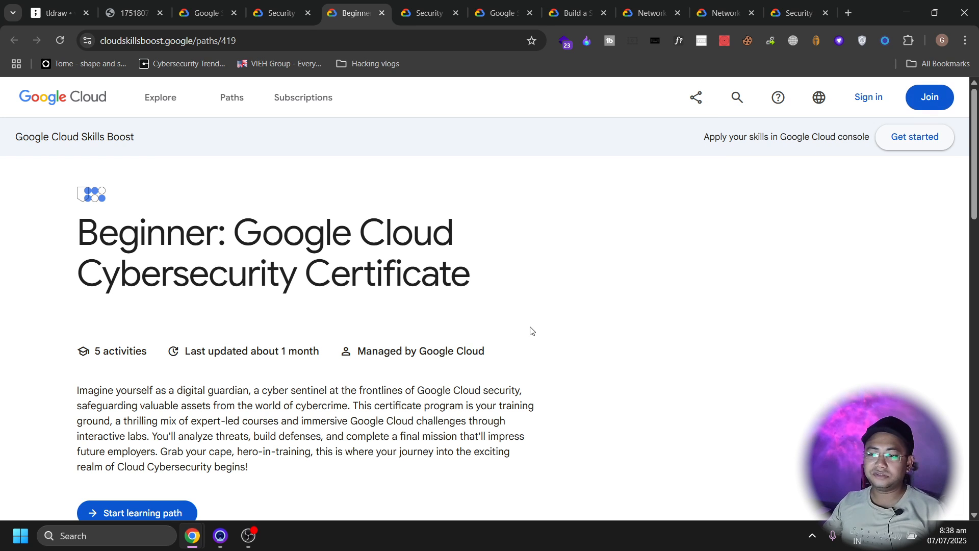
mouse_move(152, 358)
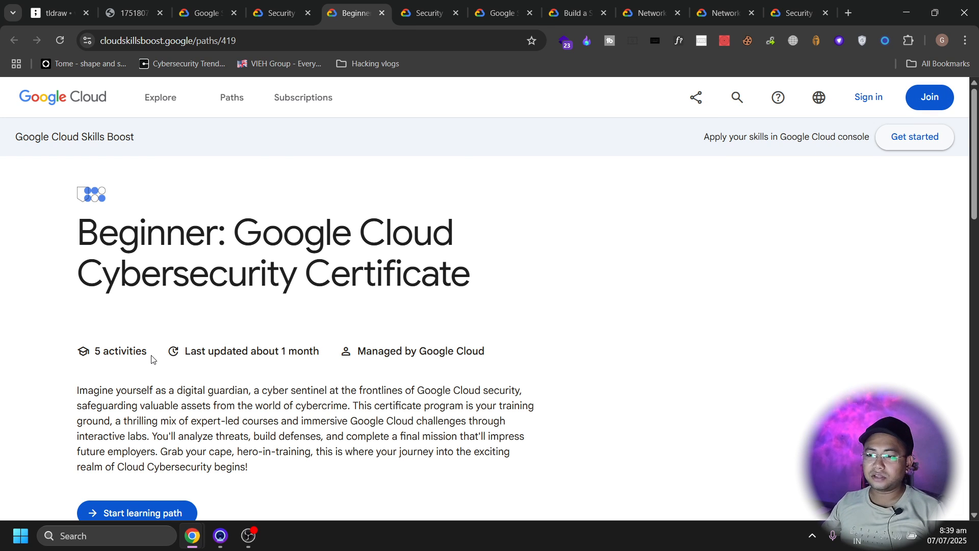
scroll(down, 3)
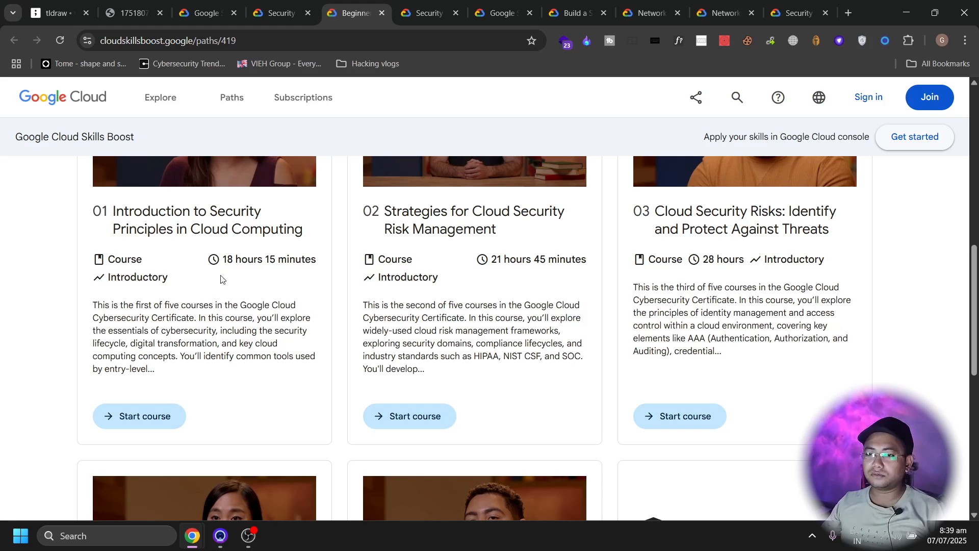
mouse_move(294, 230)
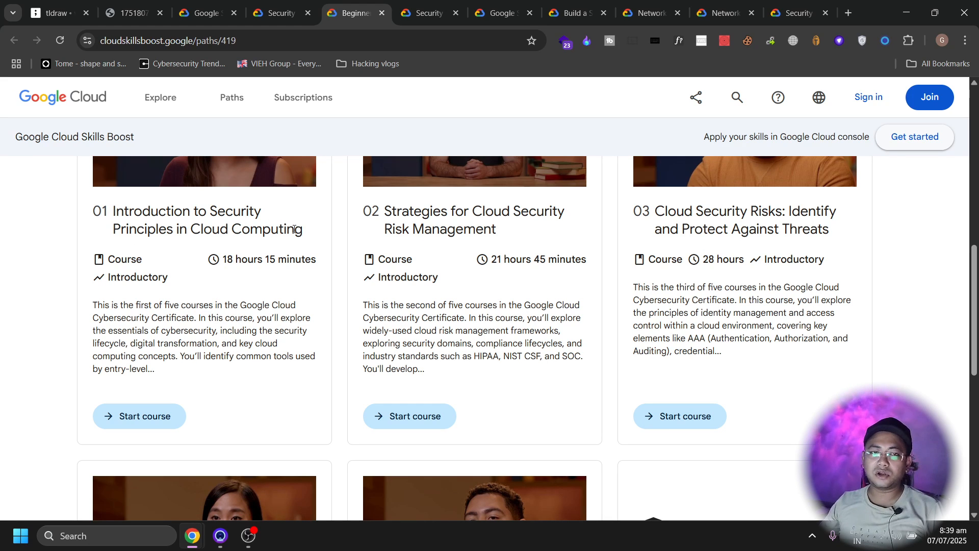
mouse_move(520, 210)
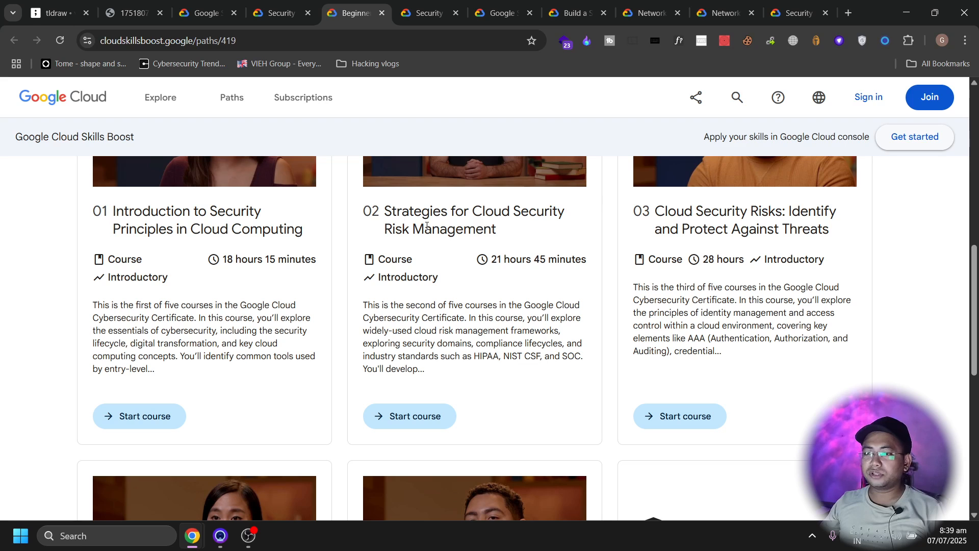
scroll(down, 3)
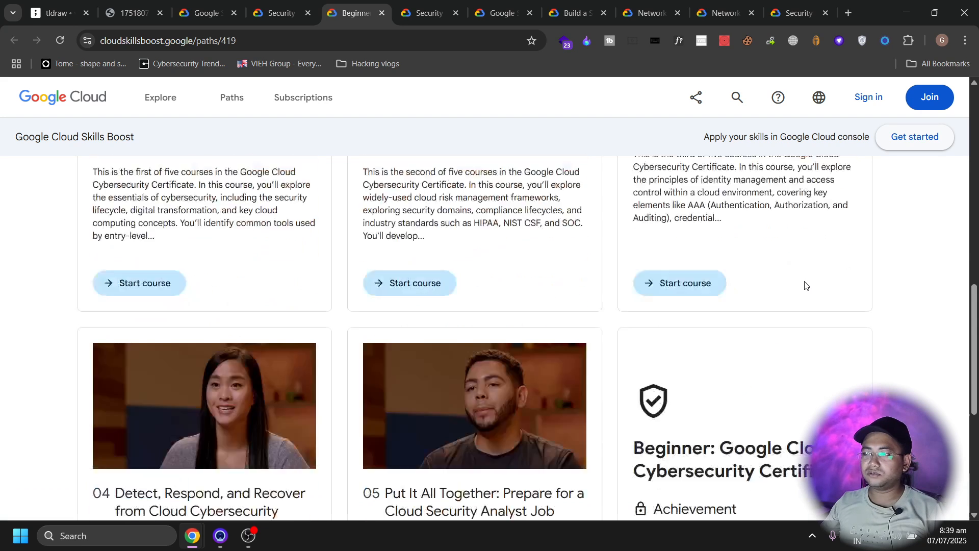
scroll(up, 3)
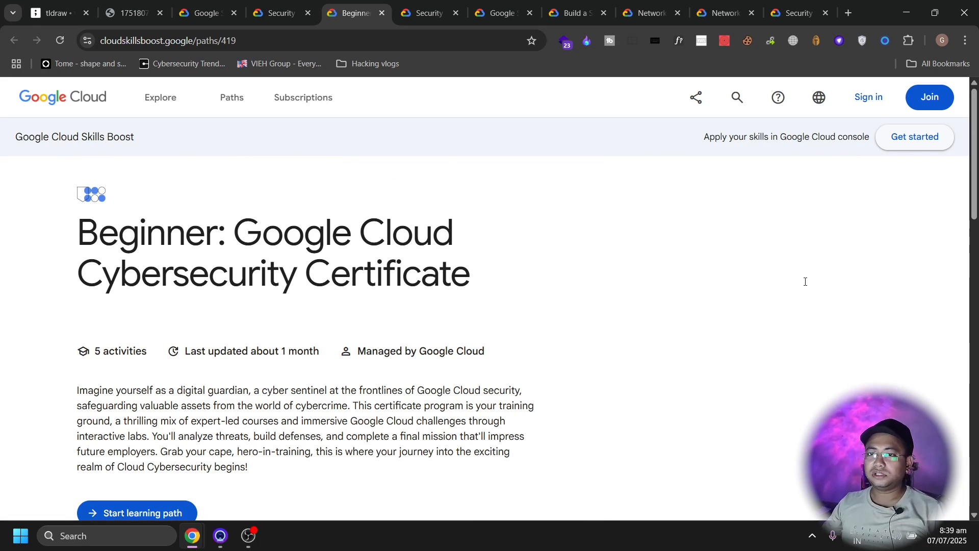
Scroll through the Security Engineer Learning Path course list, then switch to the Google SIEM & SOAR path.
click(428, 12)
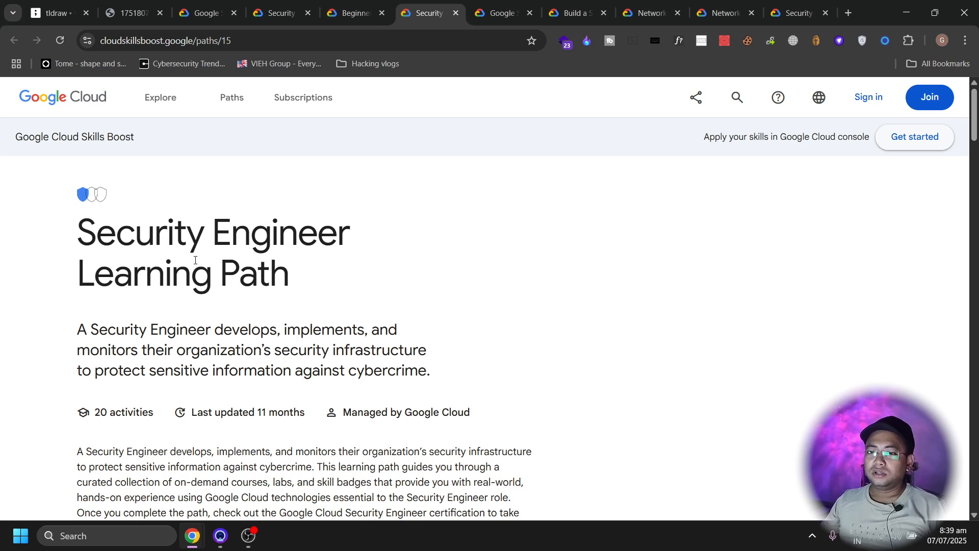
mouse_move(403, 274)
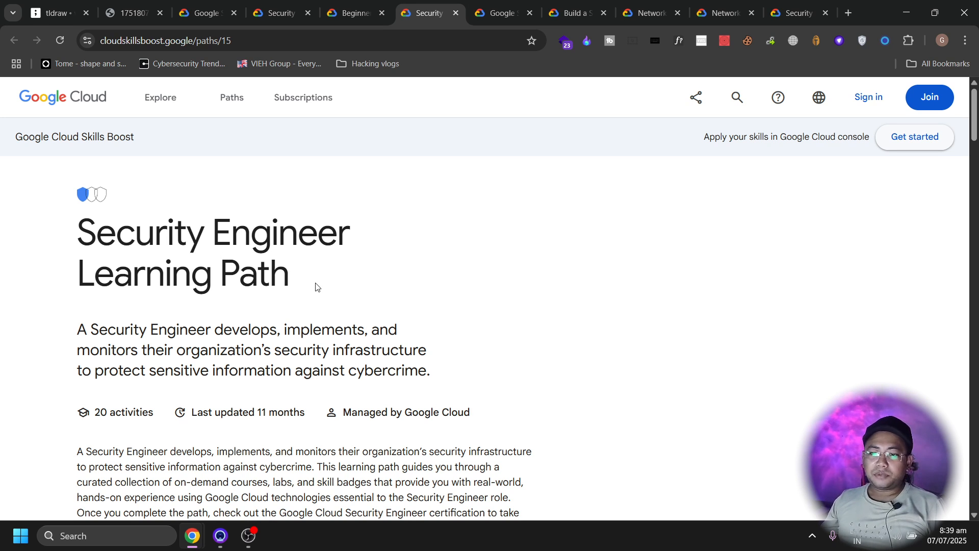
double_click(212, 253)
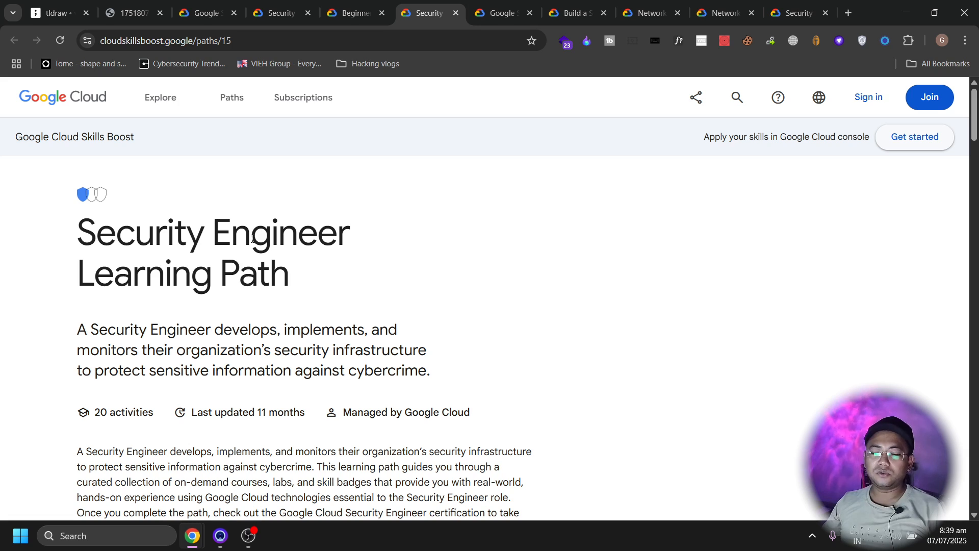
scroll(down, 3)
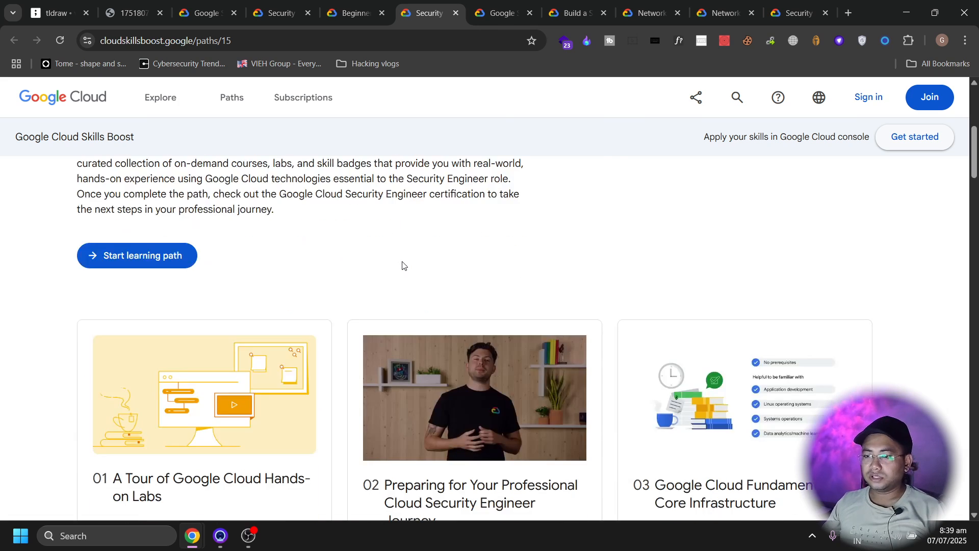
scroll(down, 3)
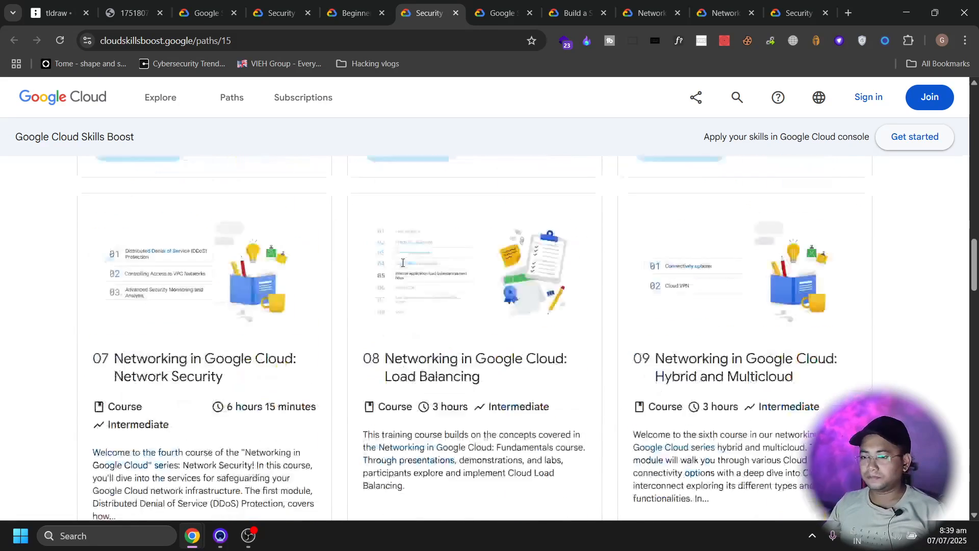
scroll(down, 3)
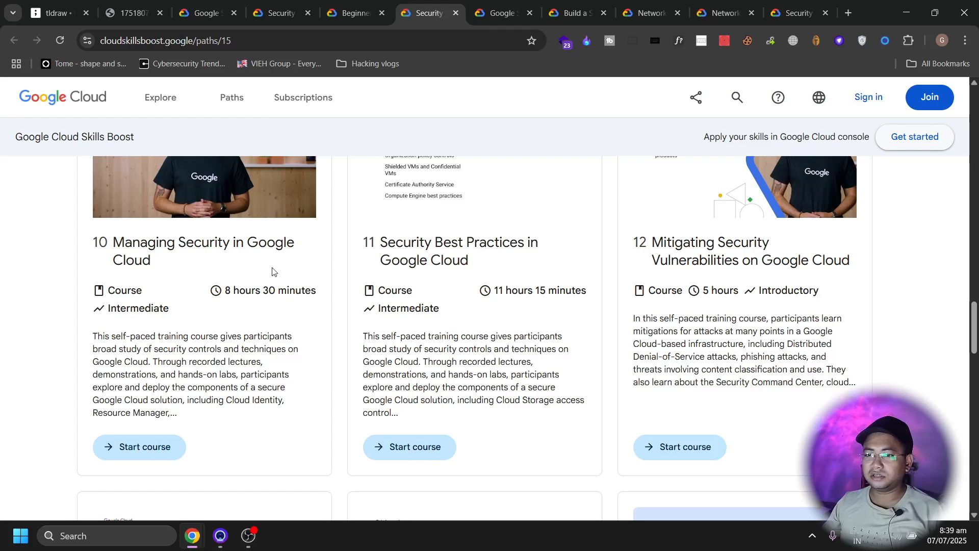
mouse_move(232, 267)
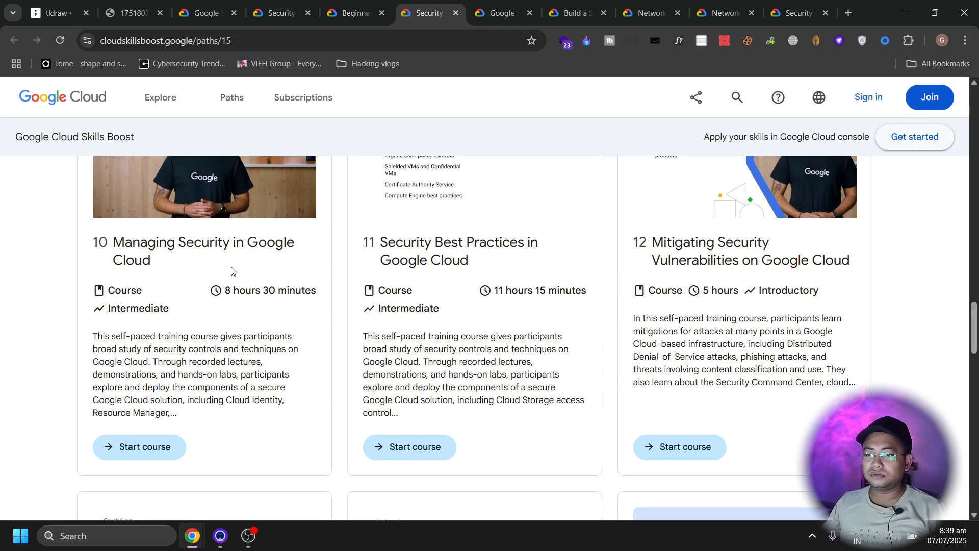
mouse_move(344, 259)
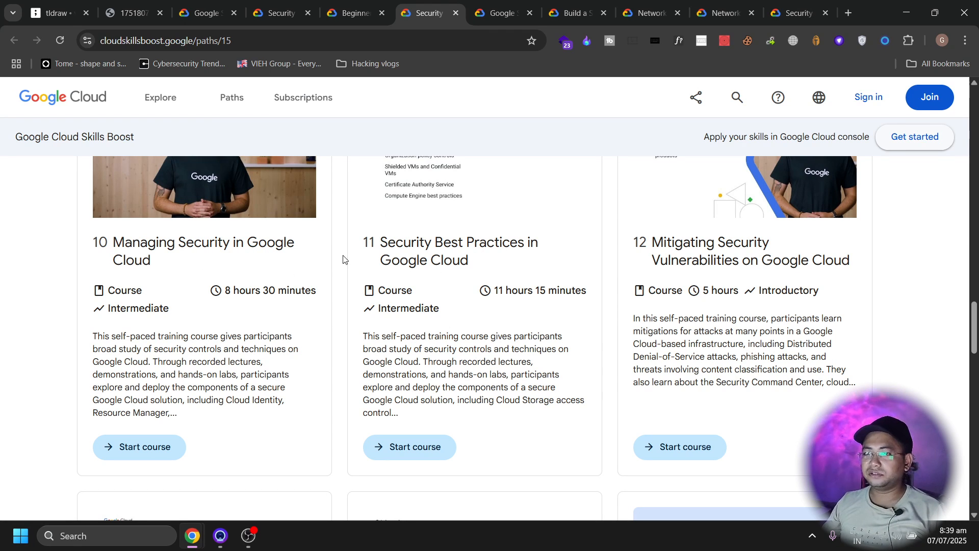
click(500, 12)
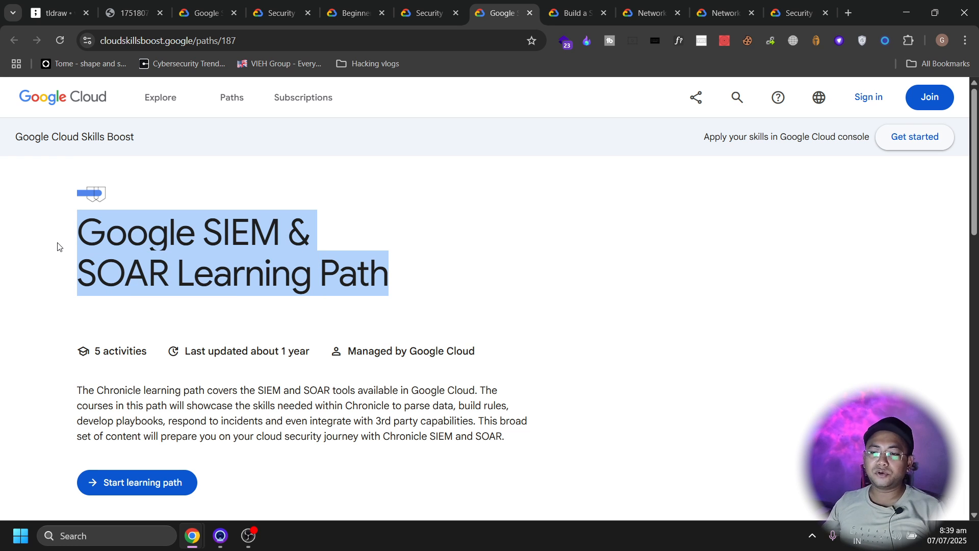
mouse_move(264, 348)
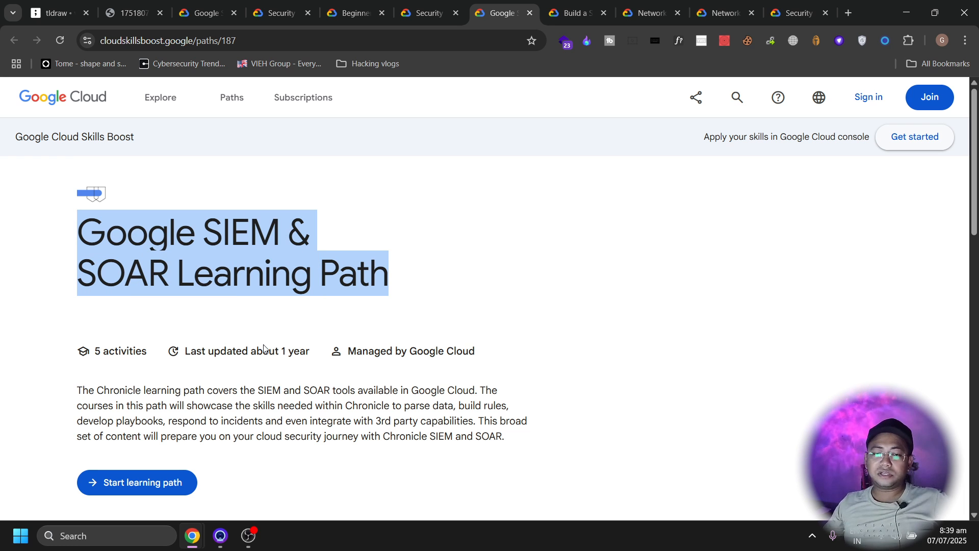
Scroll through all five SIEM & SOAR courses down to the SOAR Developer course.
click(174, 312)
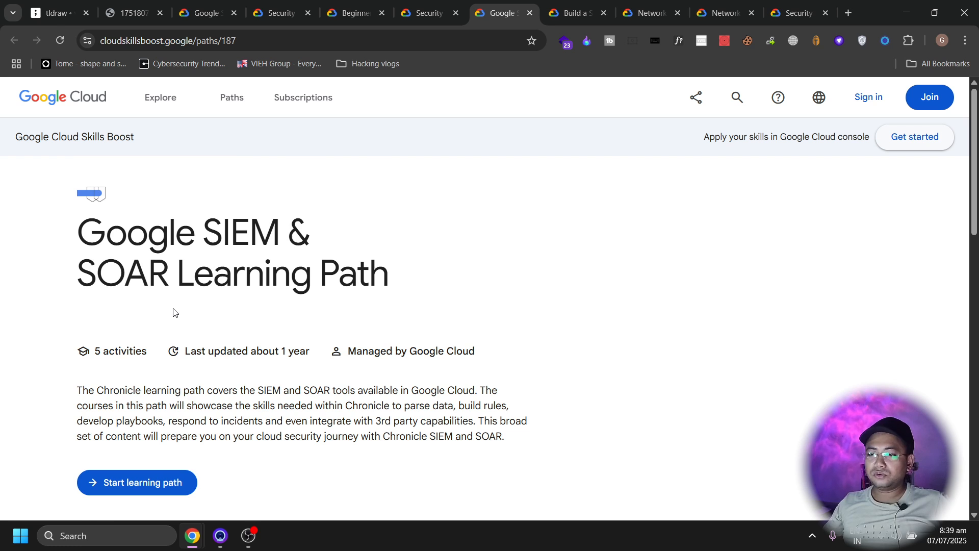
scroll(down, 3)
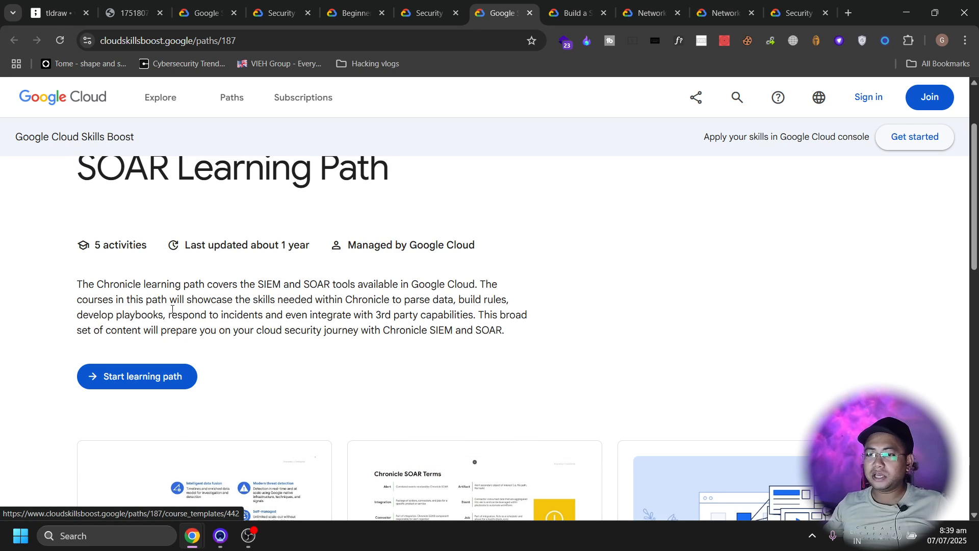
scroll(up, 3)
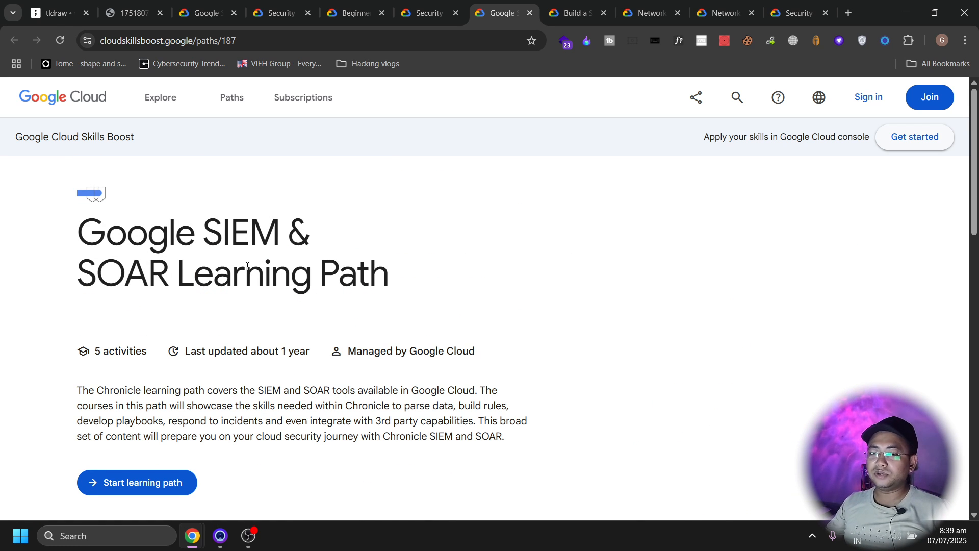
scroll(down, 3)
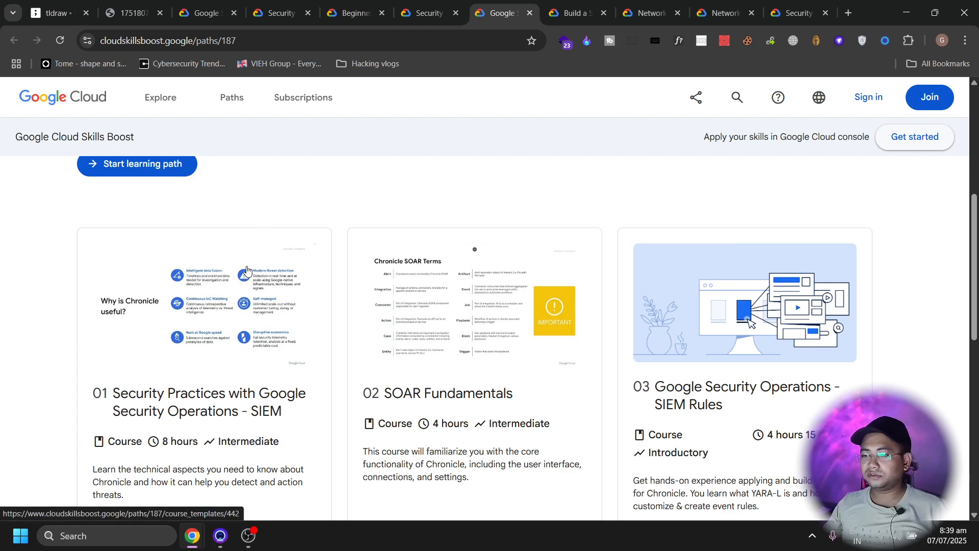
scroll(down, 3)
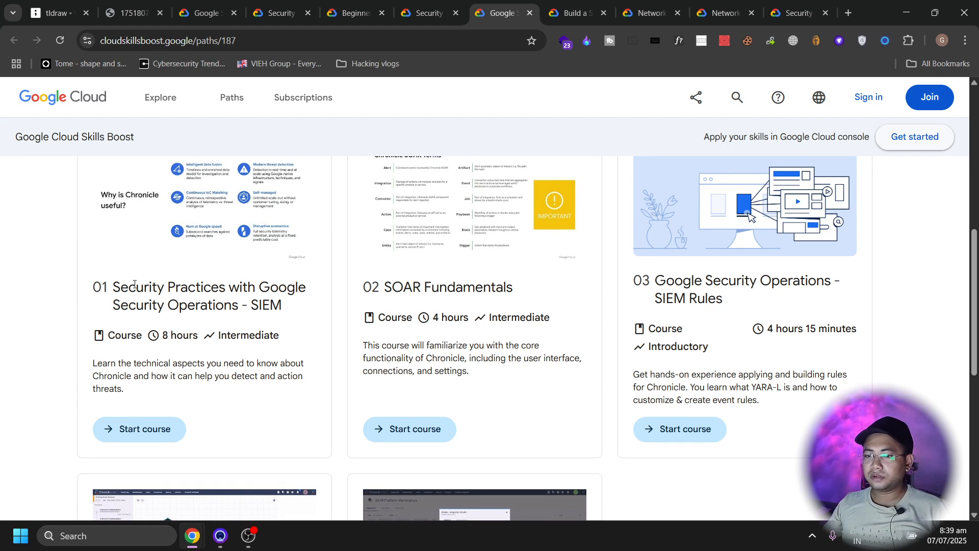
scroll(down, 3)
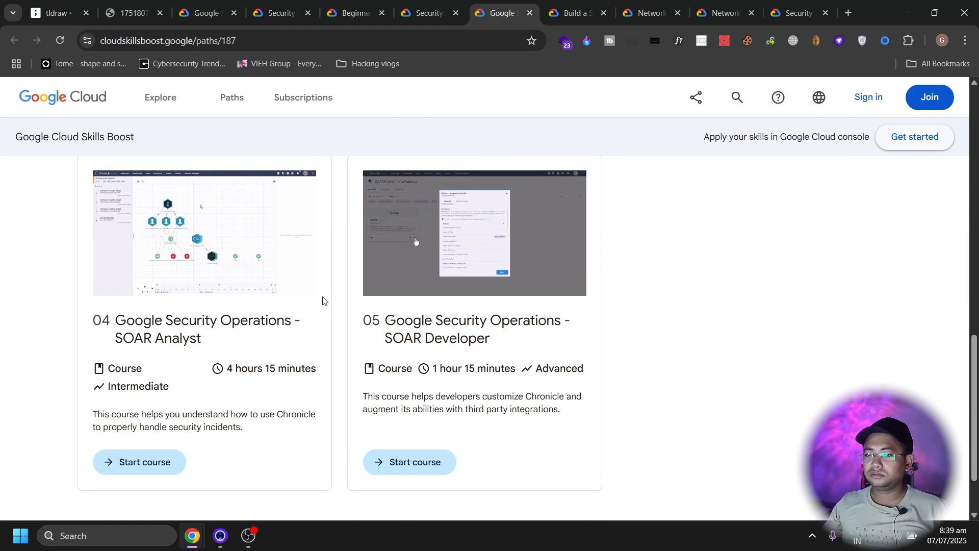
click(574, 13)
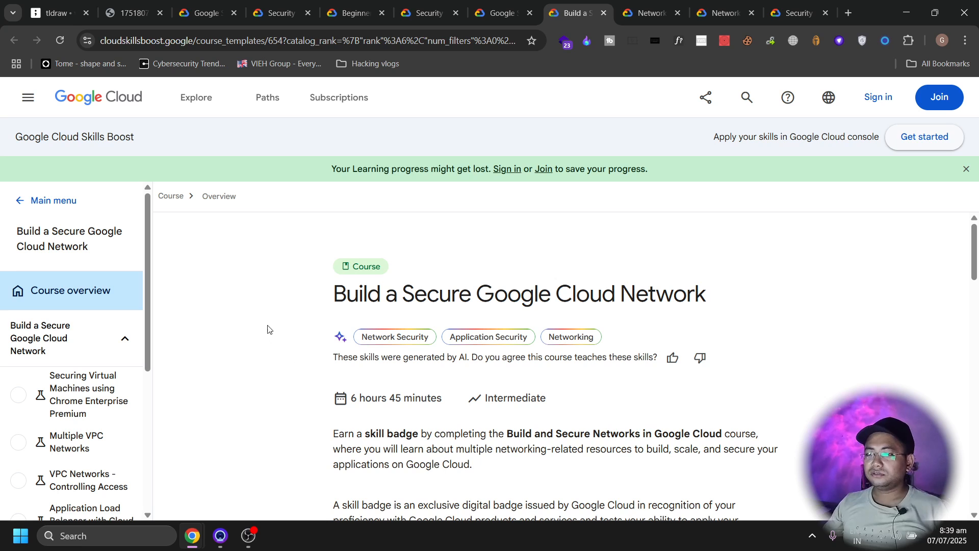
mouse_move(781, 283)
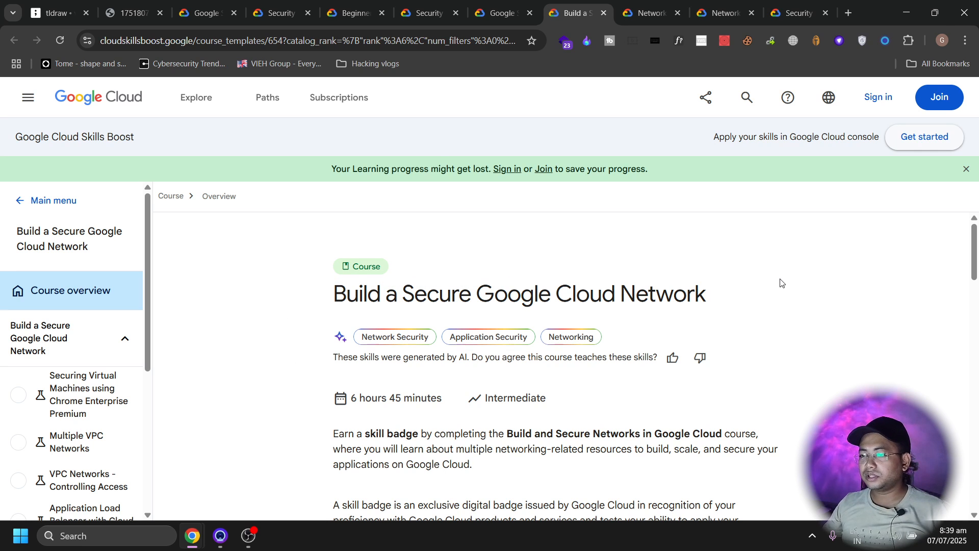
scroll(down, 3)
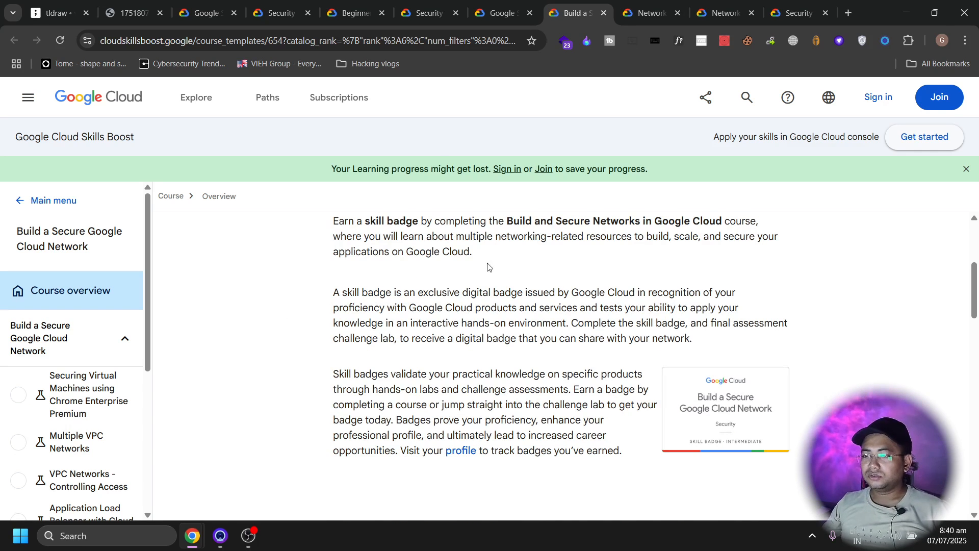
scroll(up, 3)
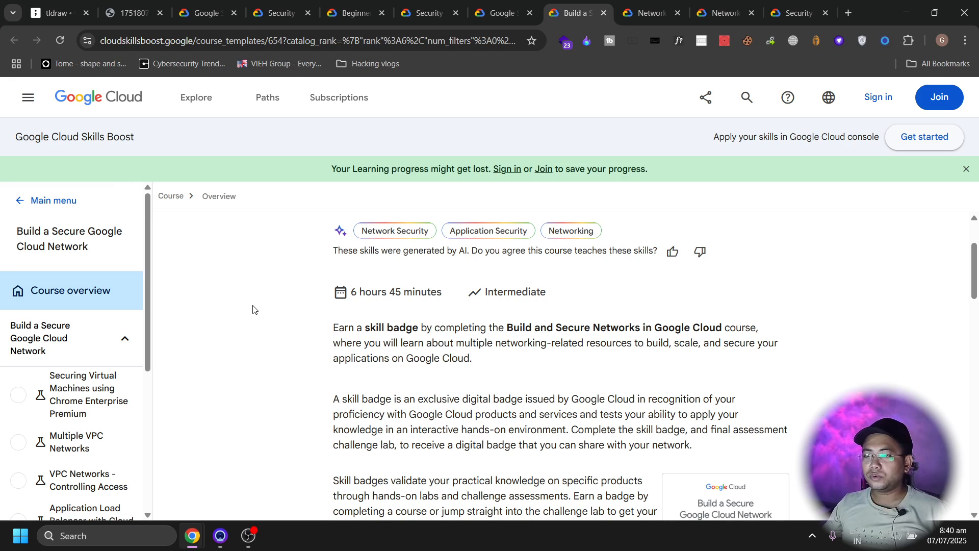
mouse_move(517, 233)
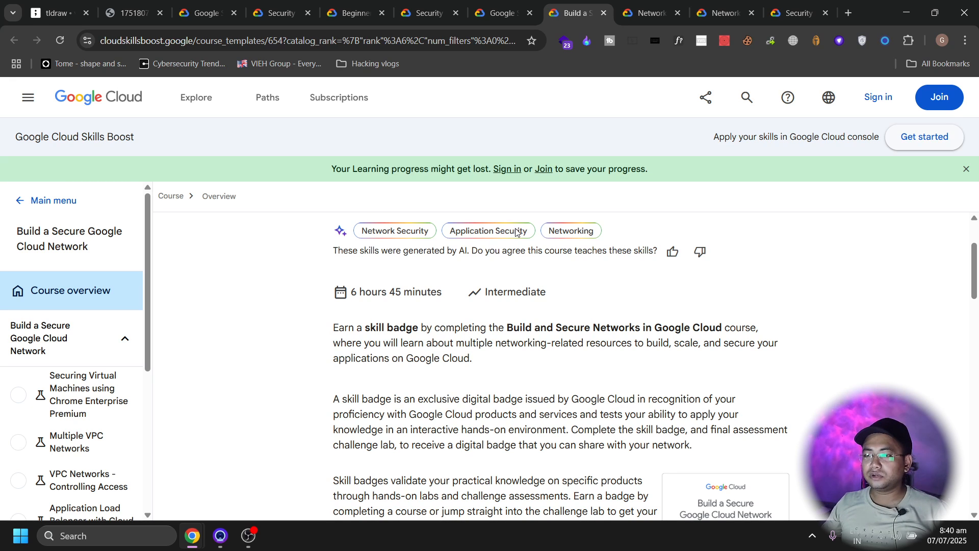
mouse_move(449, 300)
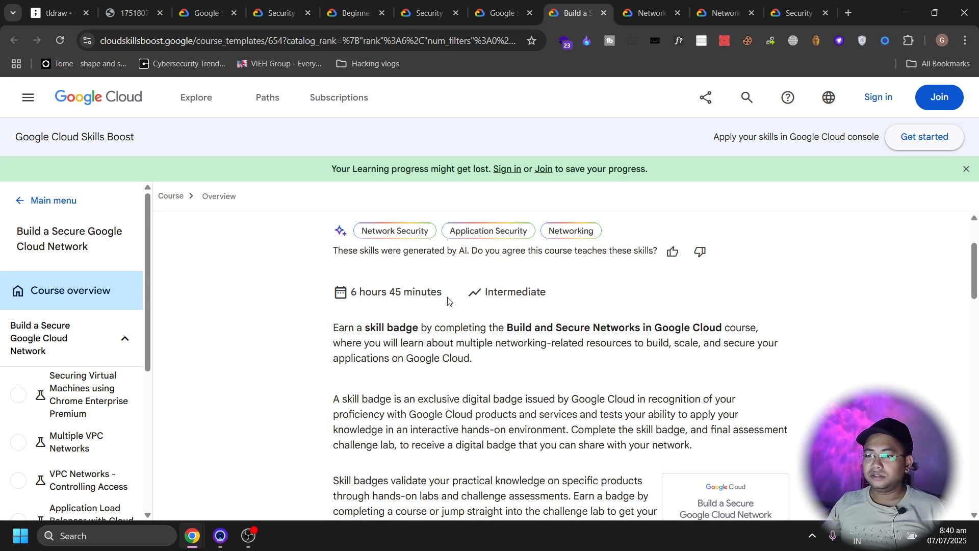
mouse_move(391, 317)
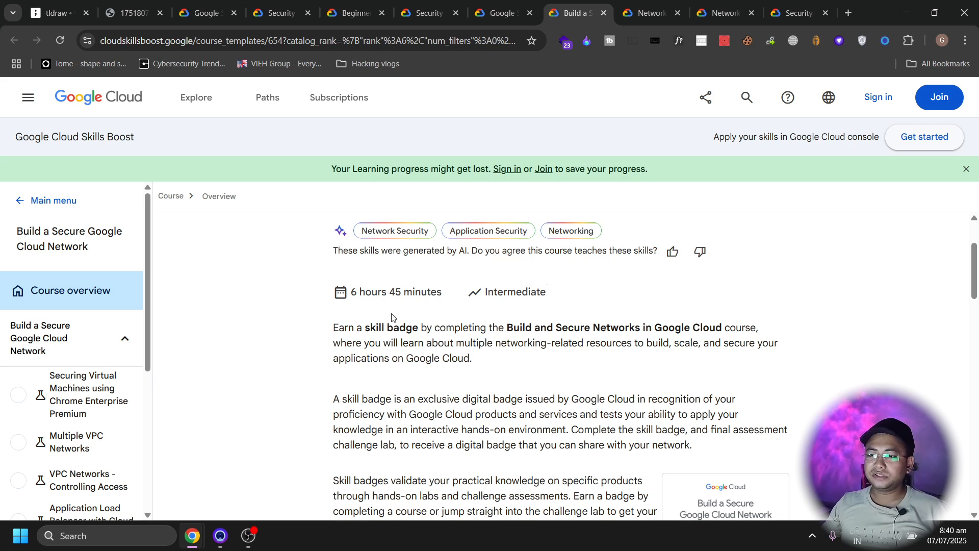
scroll(down, 3)
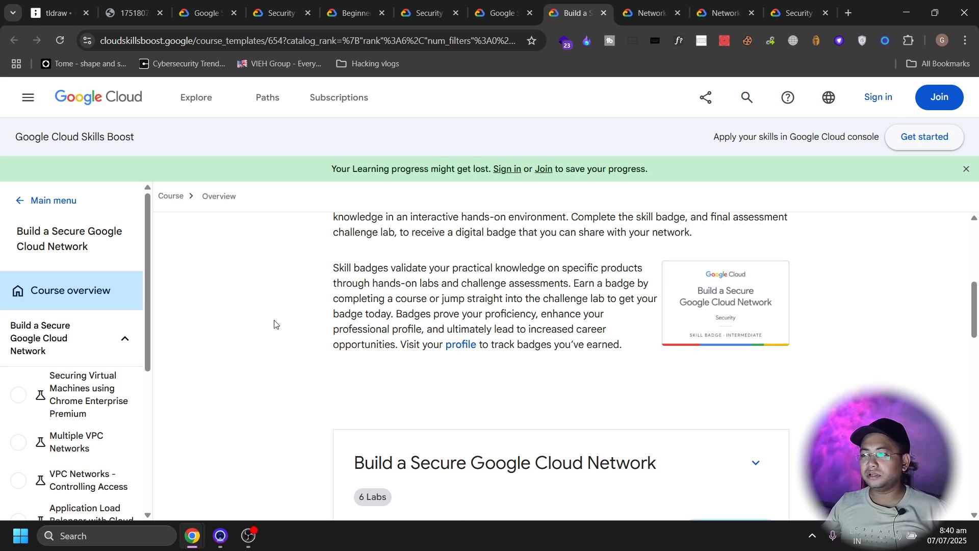
scroll(down, 3)
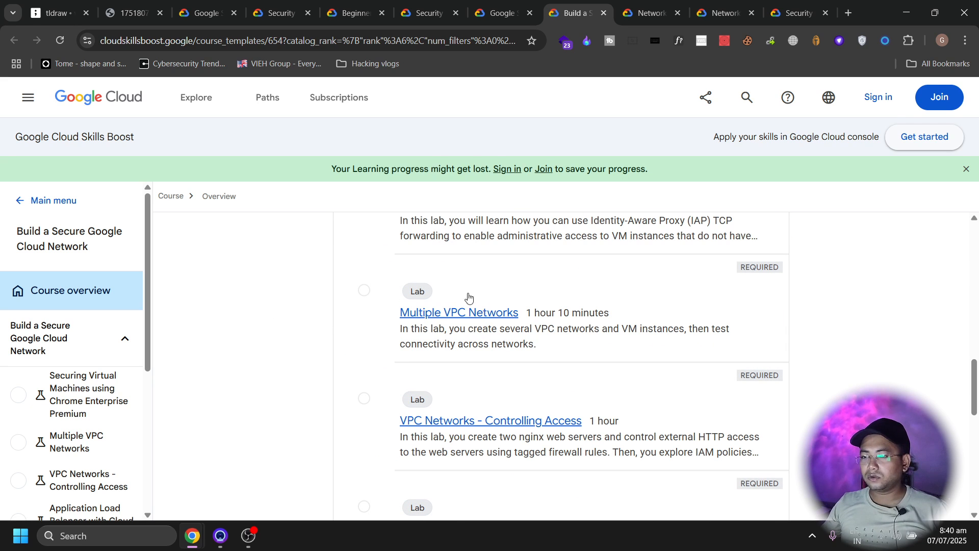
mouse_move(459, 312)
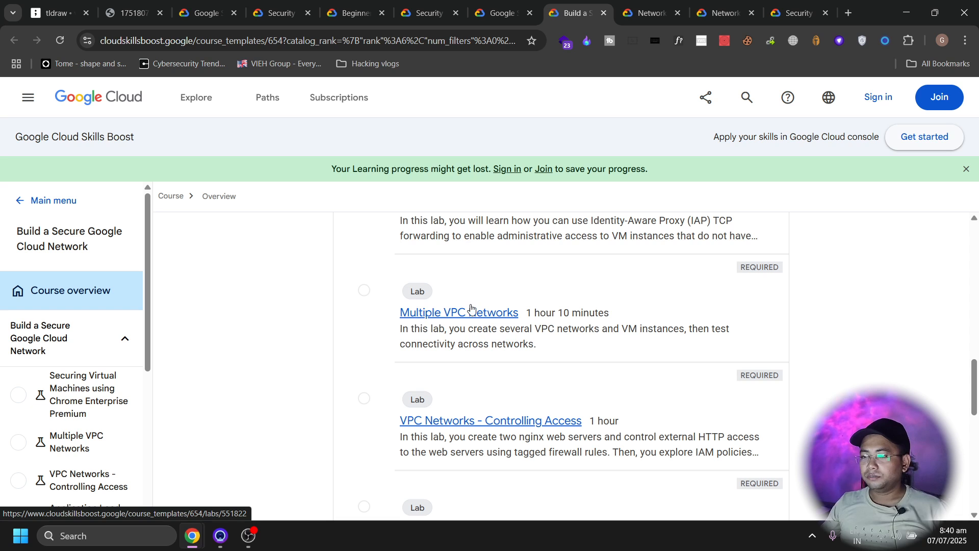
scroll(down, 3)
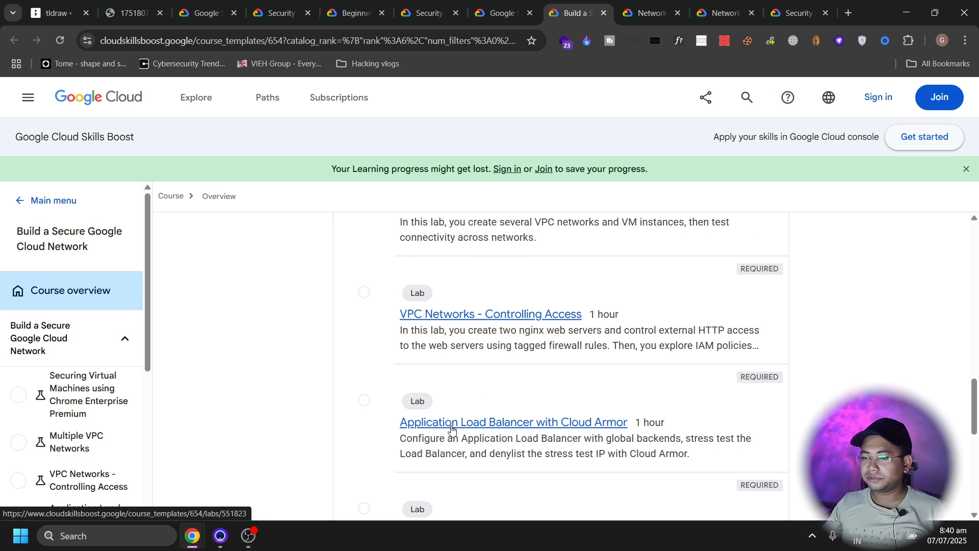
scroll(up, 3)
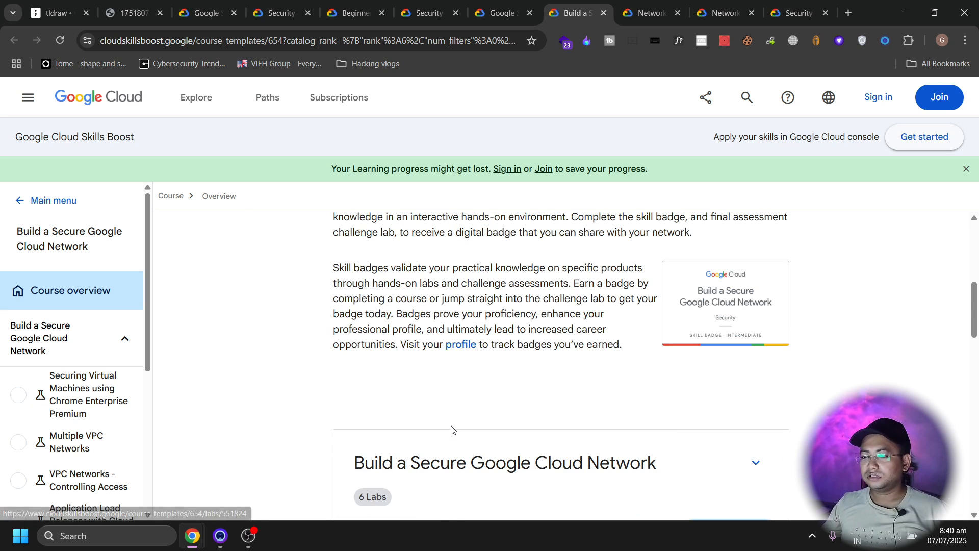
scroll(down, 3)
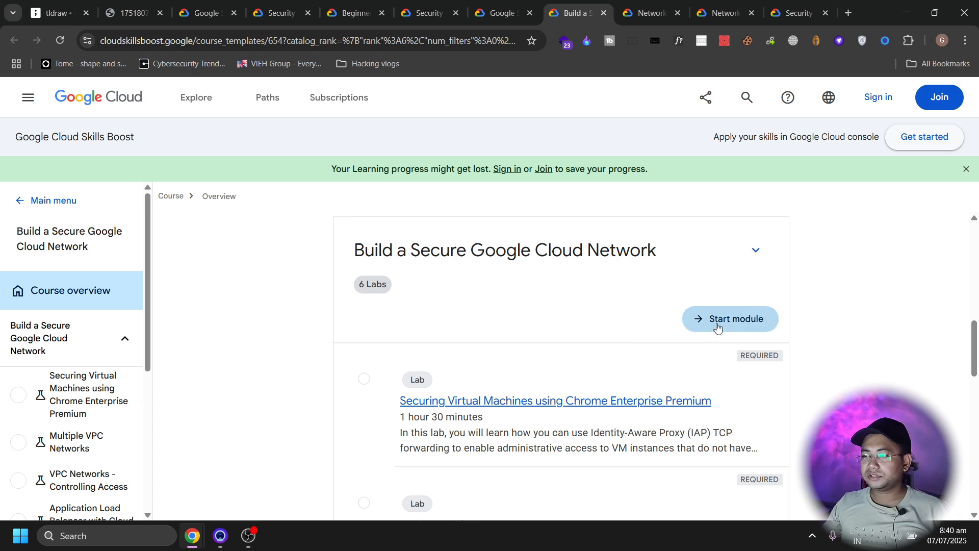
scroll(down, 3)
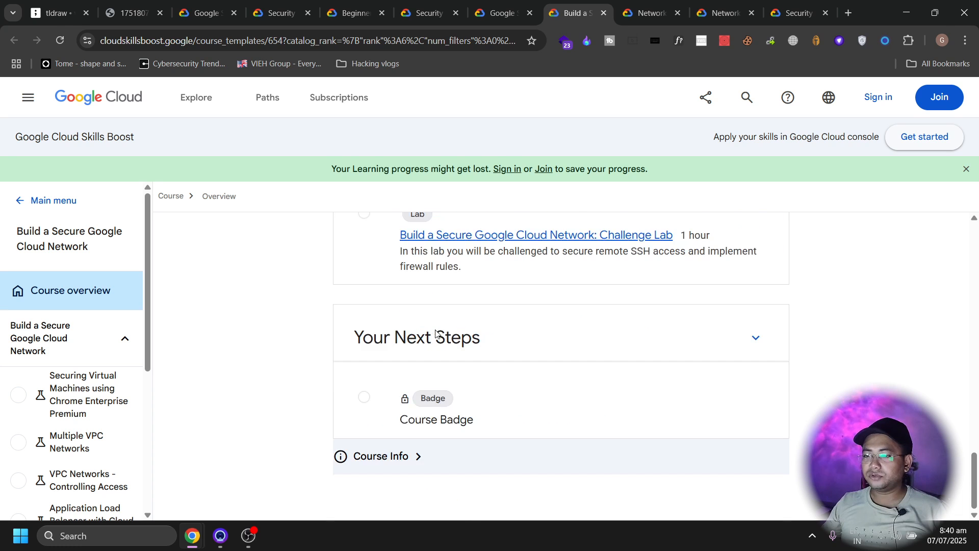
scroll(up, 3)
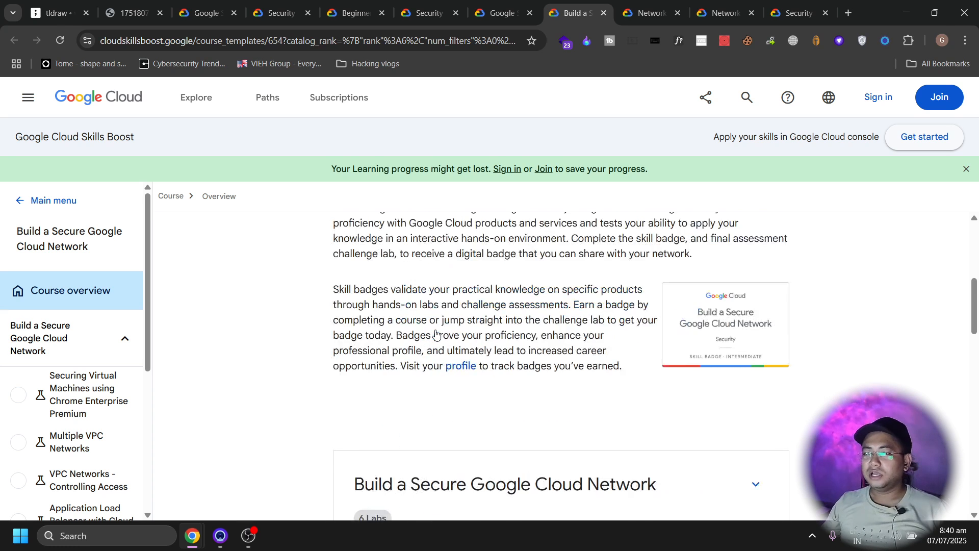
scroll(up, 3)
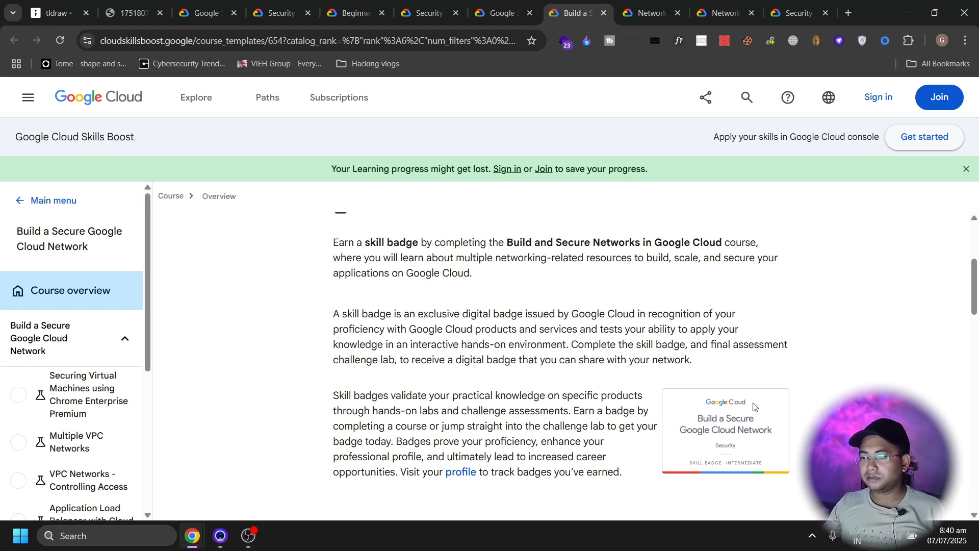
mouse_move(794, 433)
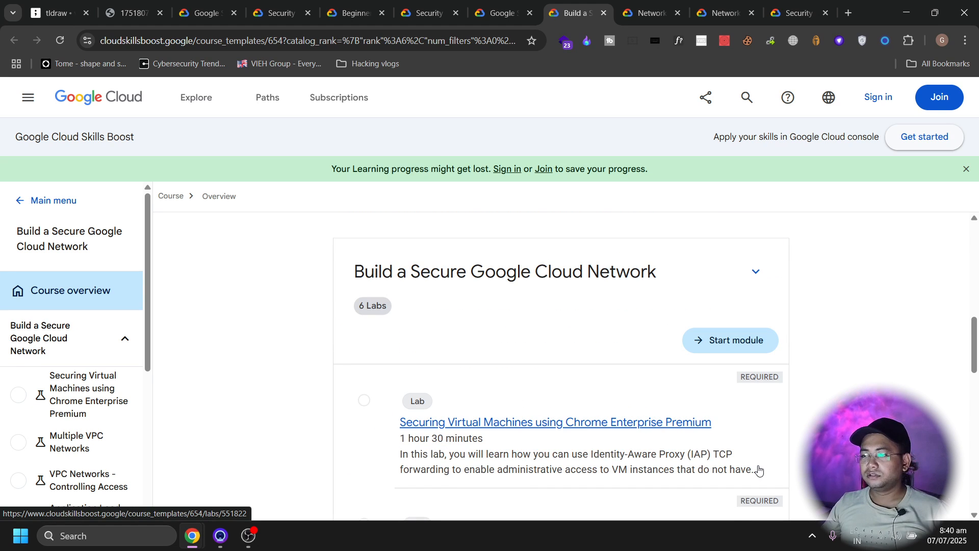
scroll(down, 3)
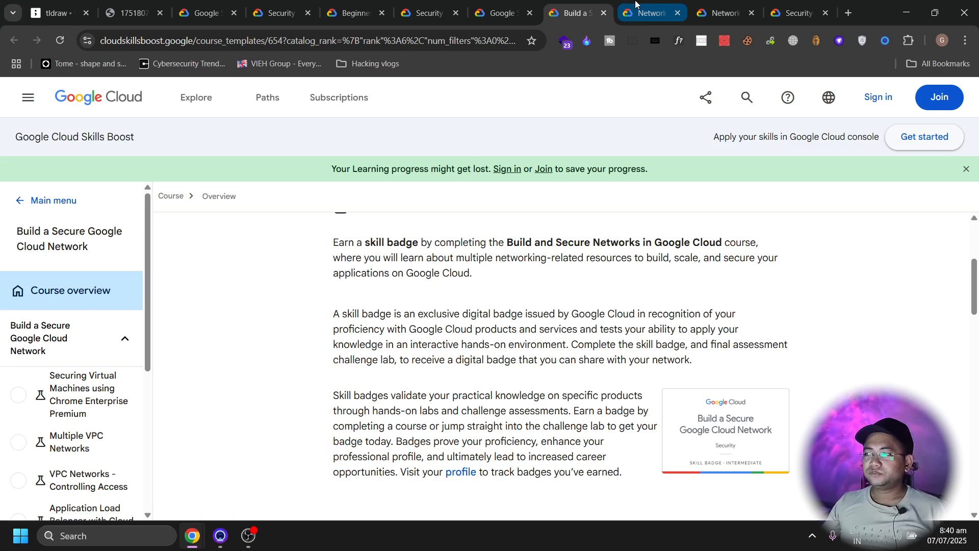
Browse the Network Engineer Learning Path's 18 activity cards.
click(650, 12)
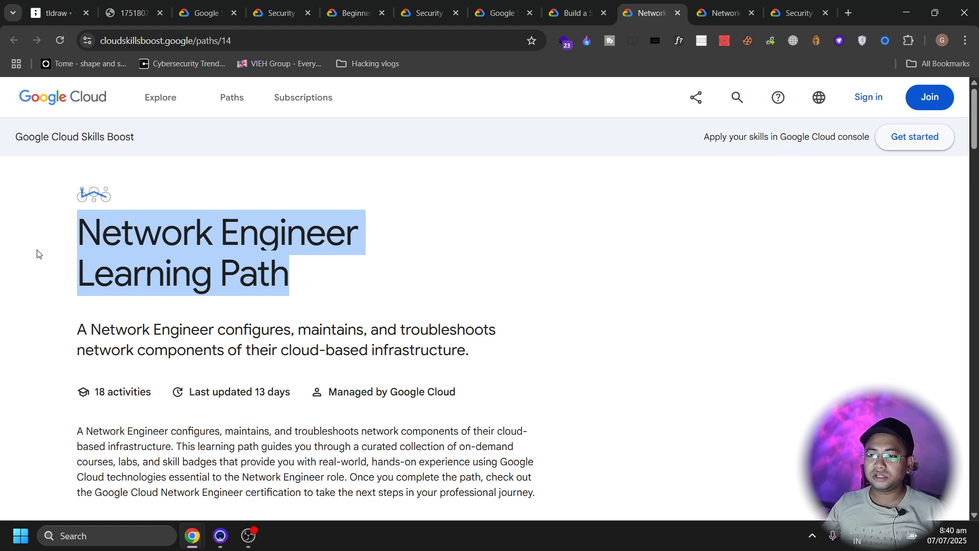
click(3, 315)
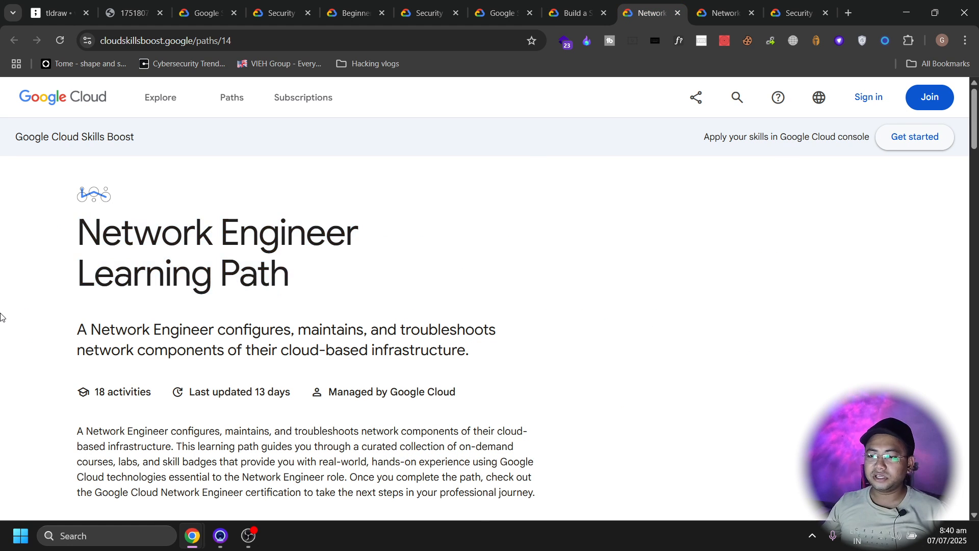
scroll(down, 3)
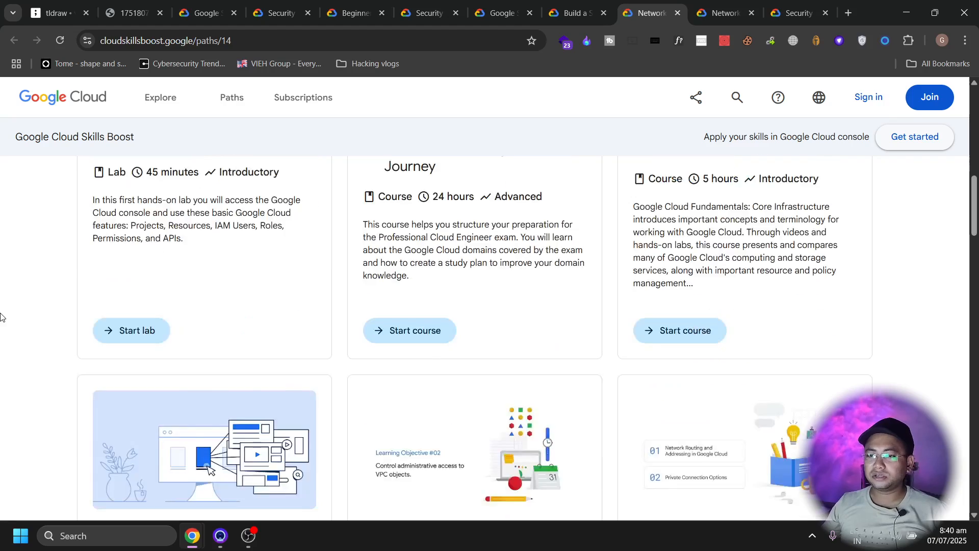
scroll(down, 3)
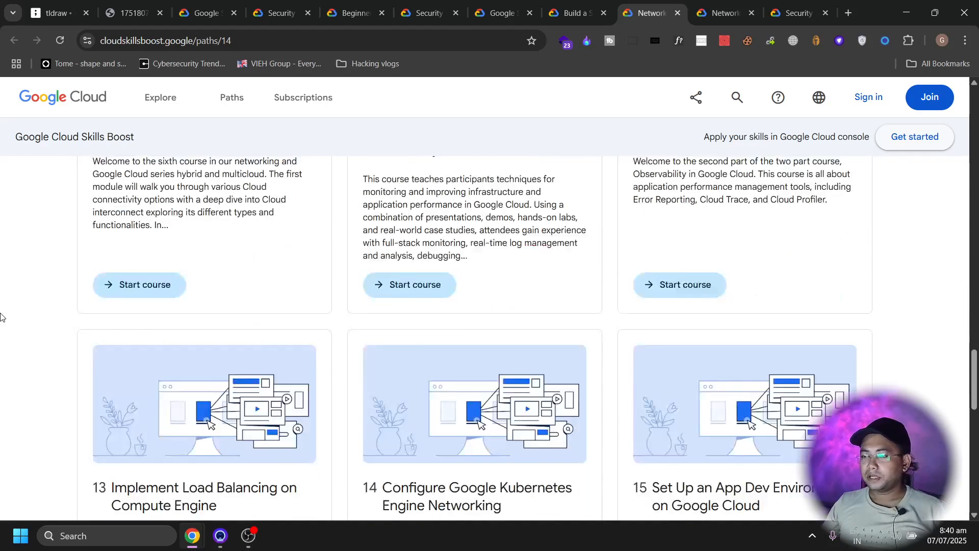
scroll(down, 3)
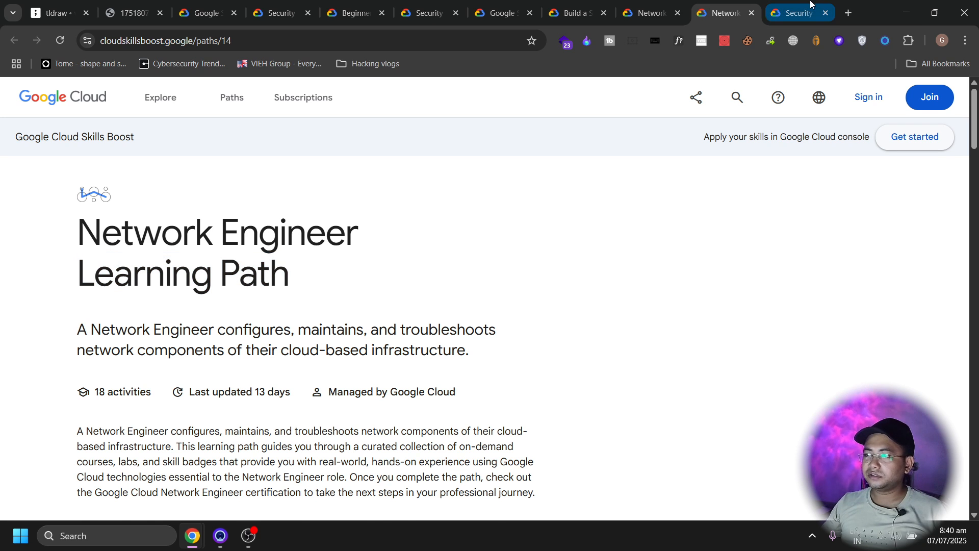
Scroll through the Security Operations Engineer path's 11 activities, then start a new browser tab.
click(794, 12)
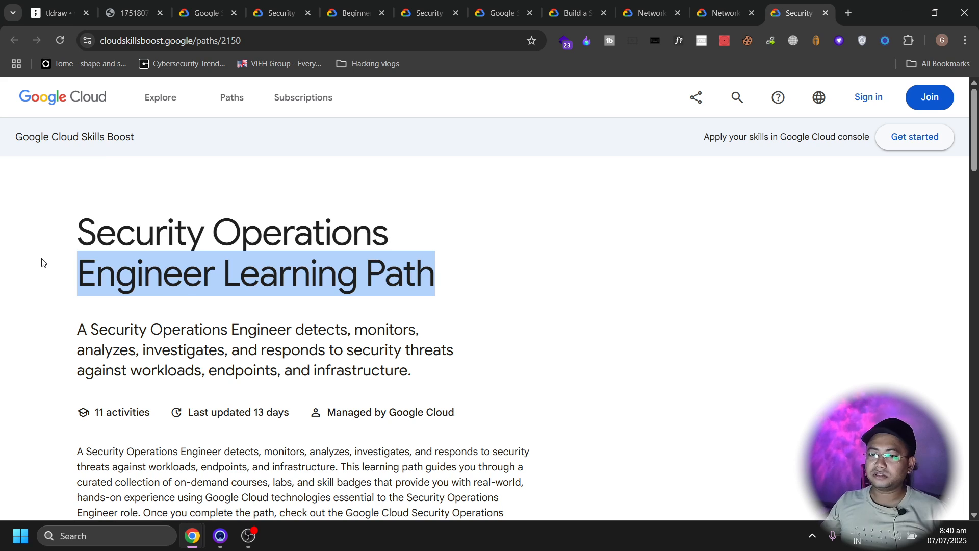
scroll(down, 3)
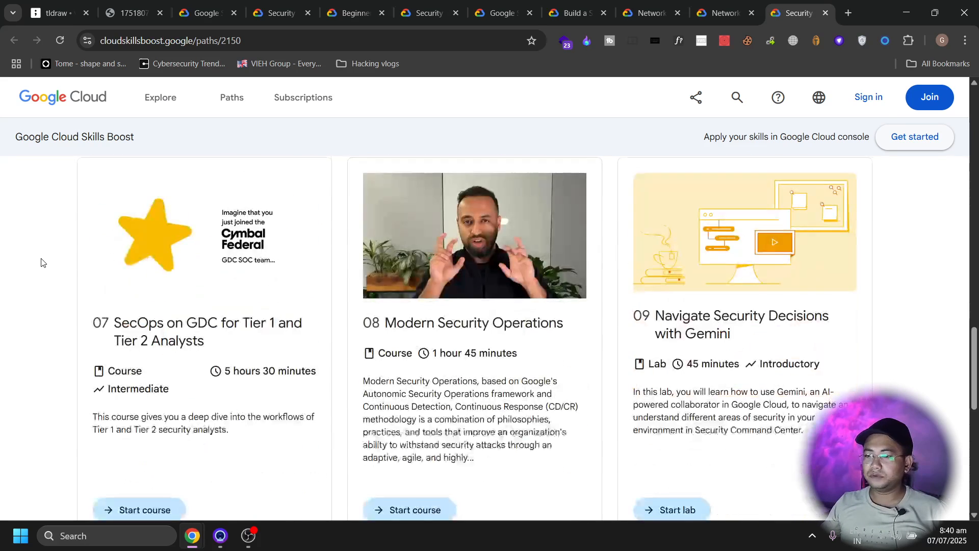
scroll(down, 3)
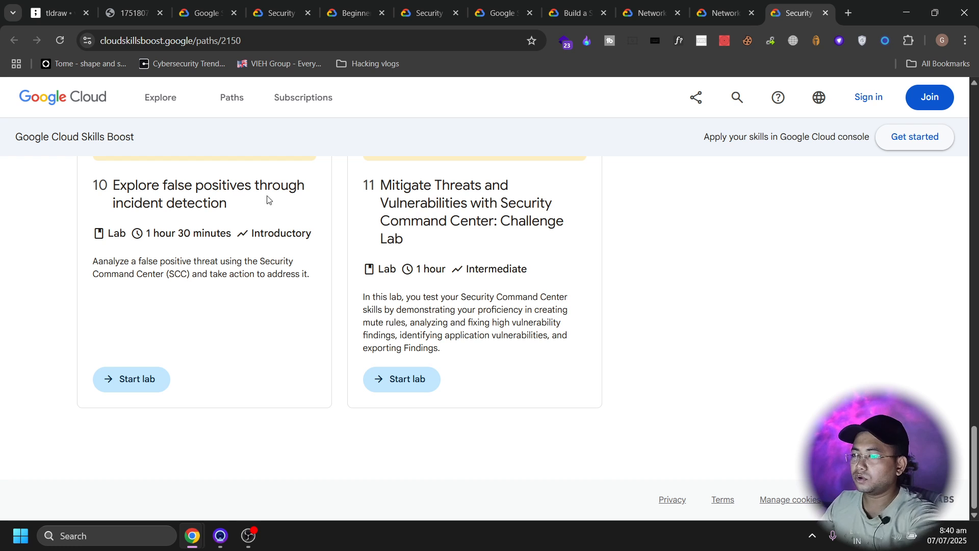
click(847, 12)
text(viehgro)
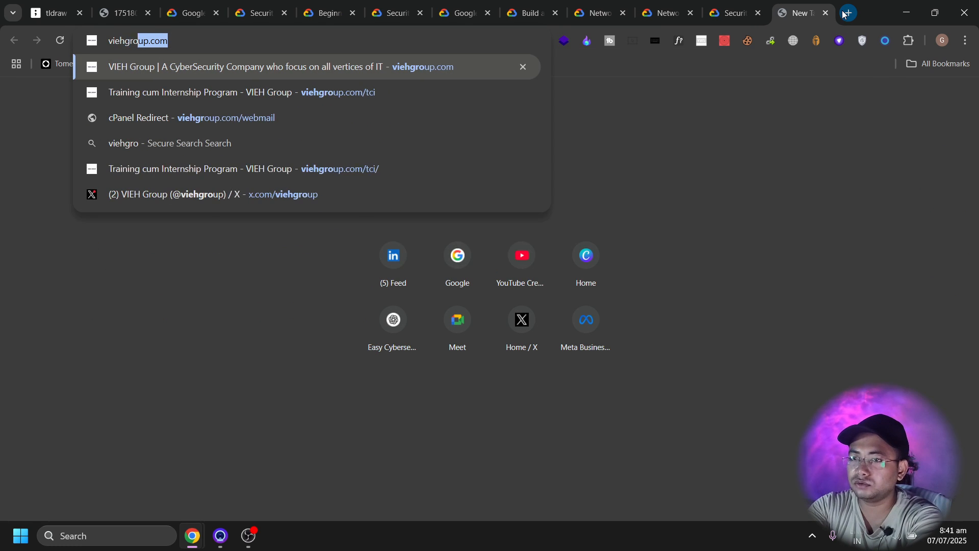
Navigate the new tab to viehgroup.com/soc to show the SOC / Blue teaming internship page.
text(/soc/)
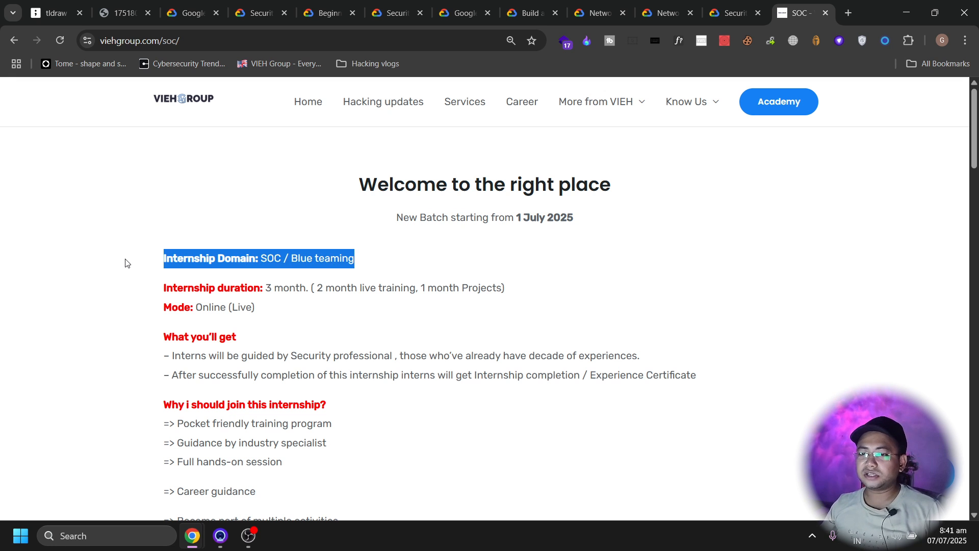
click(124, 263)
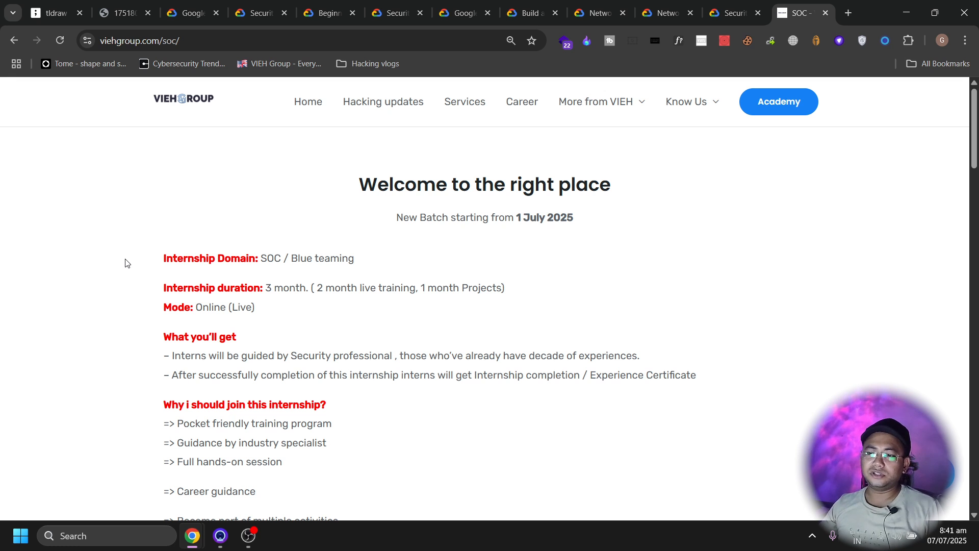
mouse_move(160, 249)
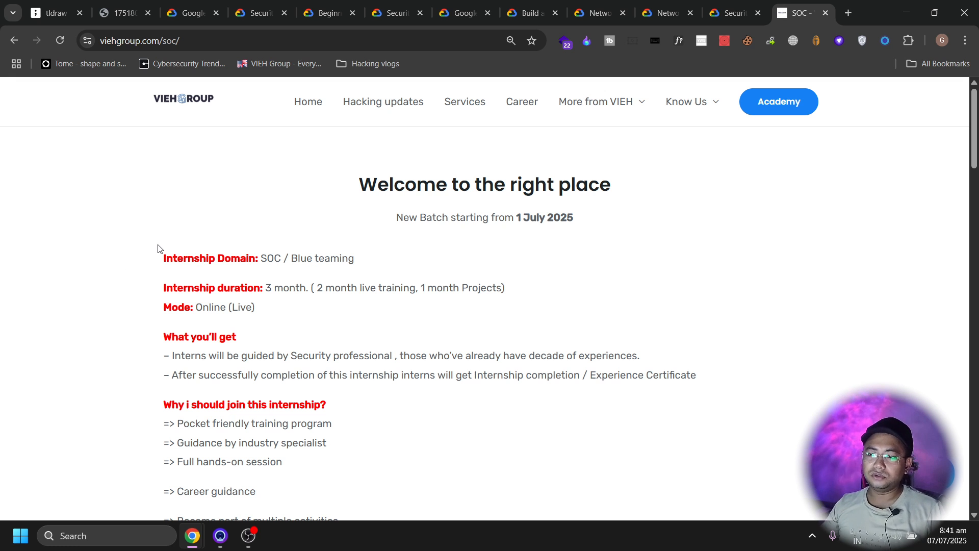